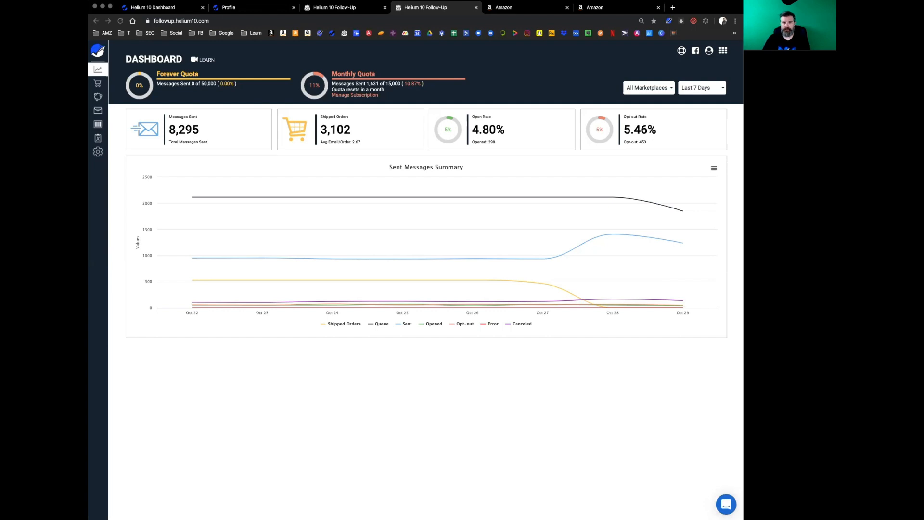
{"action": "mouse_move", "coordinate": [122, 145]}
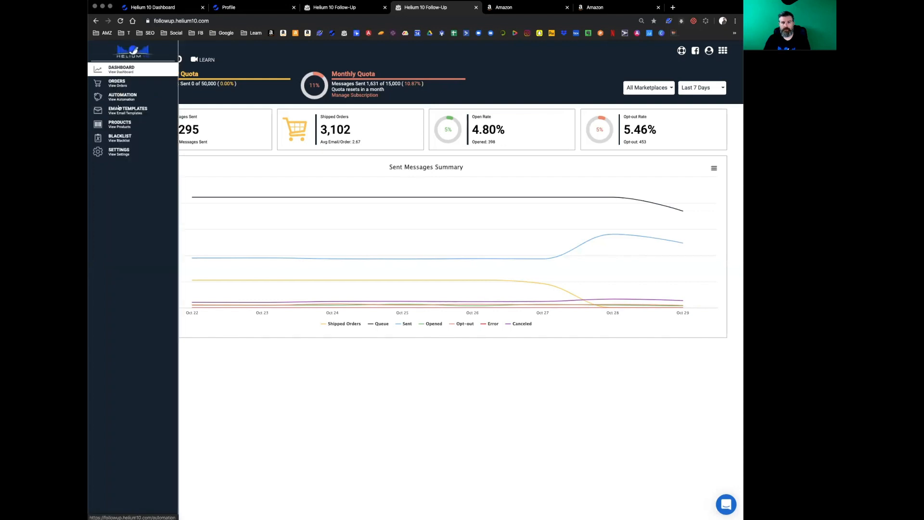
Step: Go to the Email Templates page, briefly start a new template, and return to the templates list
{"action": "left_click", "coordinate": [128, 110]}
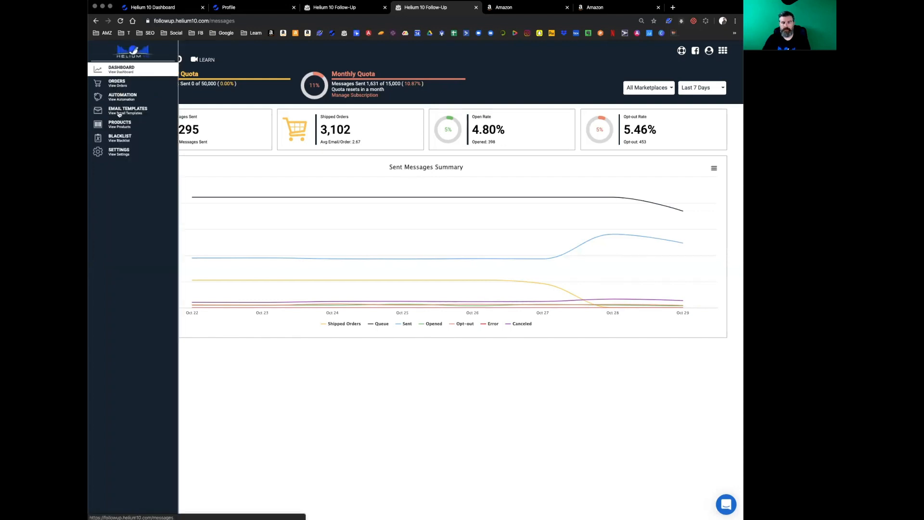
{"action": "left_click", "coordinate": [127, 110]}
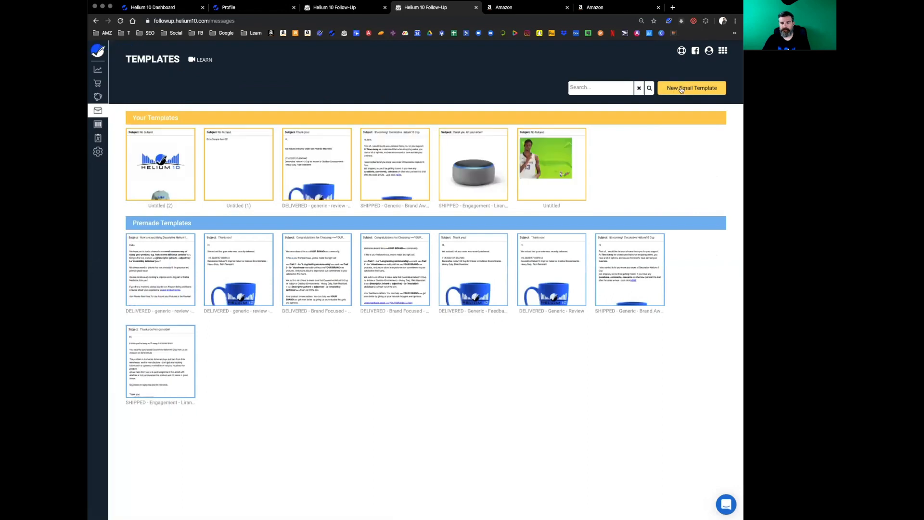
{"action": "left_click", "coordinate": [691, 88]}
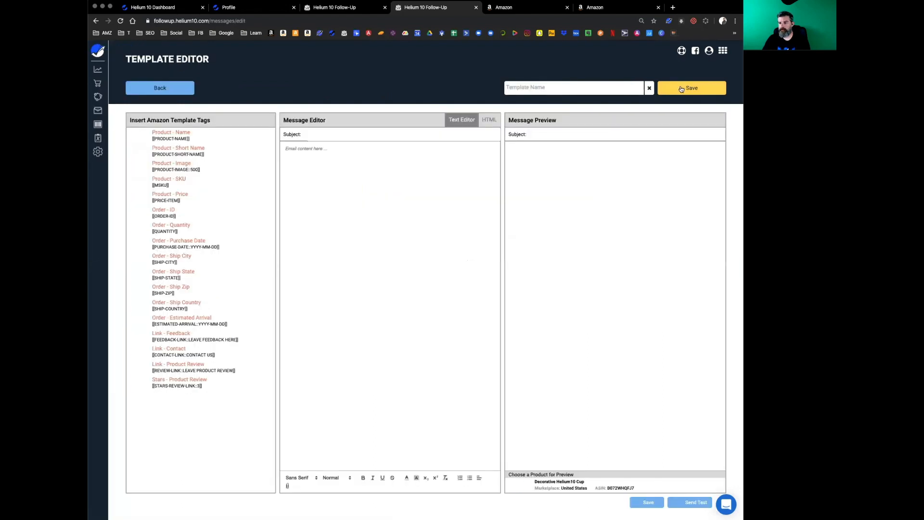
{"action": "left_click", "coordinate": [159, 87]}
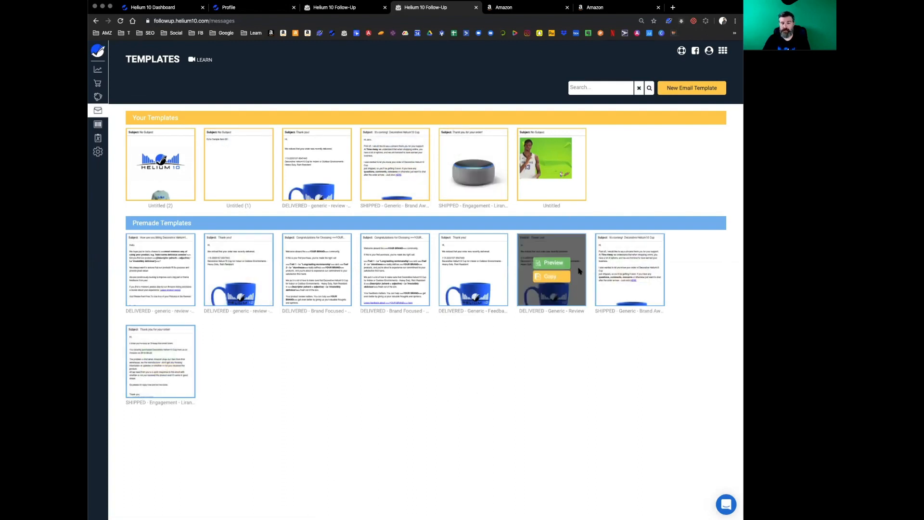
{"action": "mouse_move", "coordinate": [731, 118]}
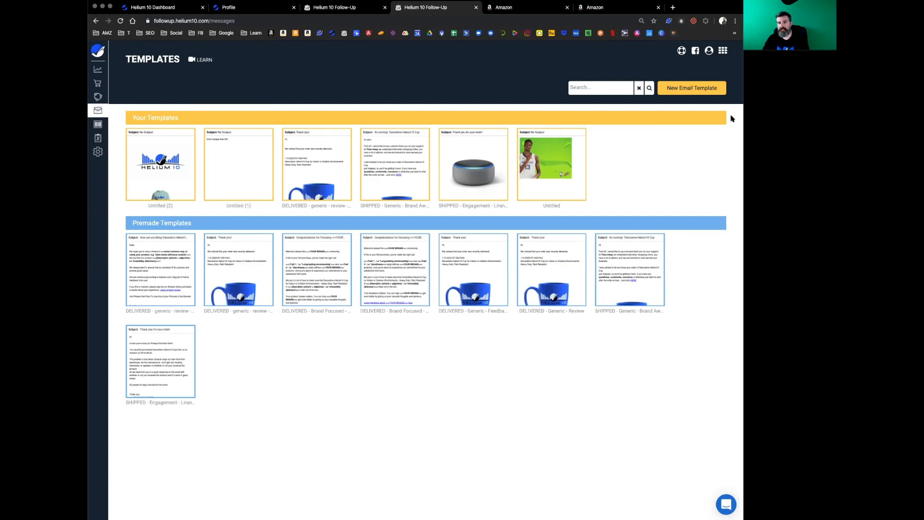
{"action": "mouse_move", "coordinate": [691, 87]}
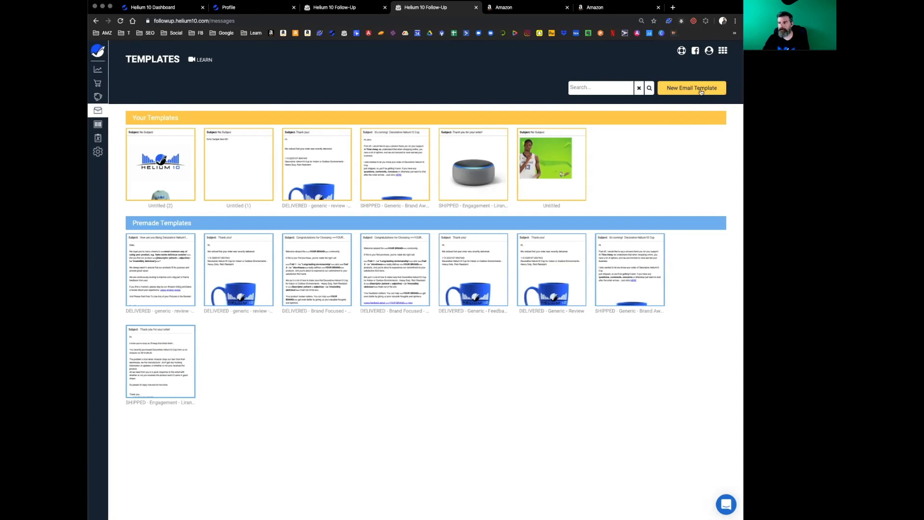
Step: Start a new blank email template in the Template Editor
{"action": "left_click", "coordinate": [691, 88]}
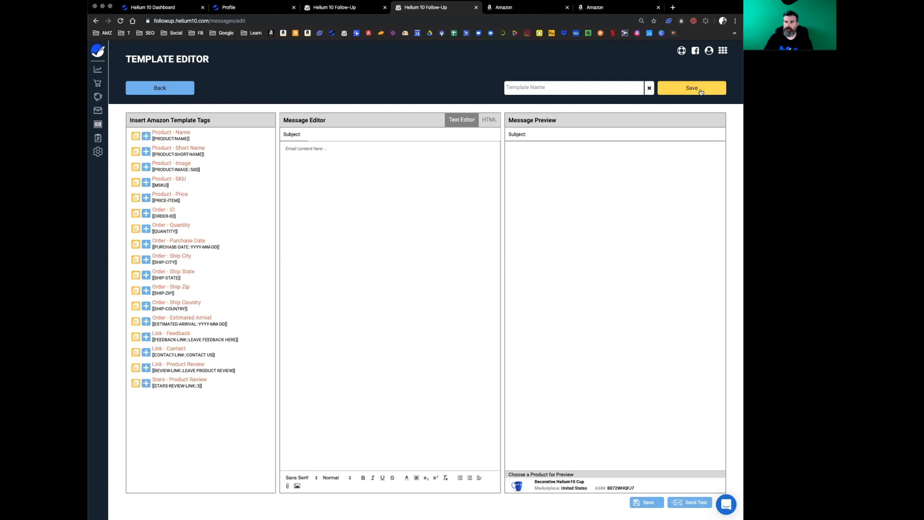
{"action": "mouse_move", "coordinate": [133, 124]}
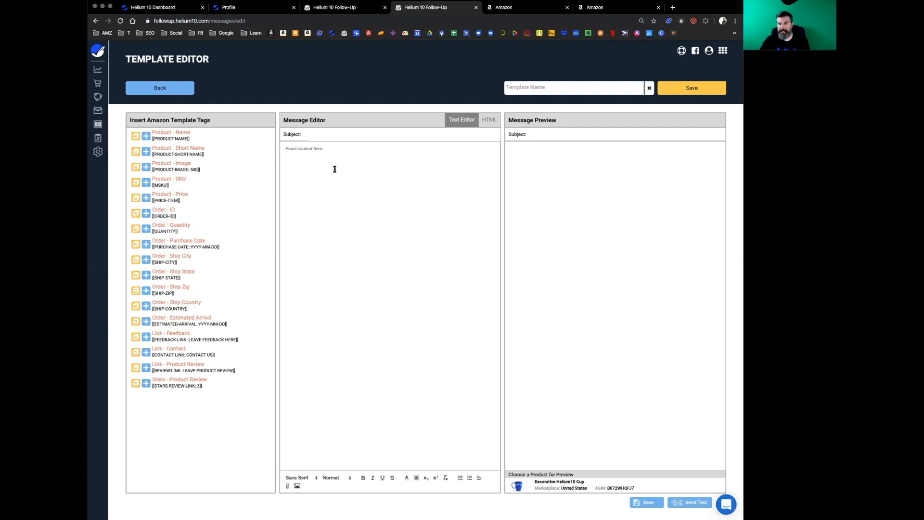
{"action": "mouse_move", "coordinate": [561, 469]}
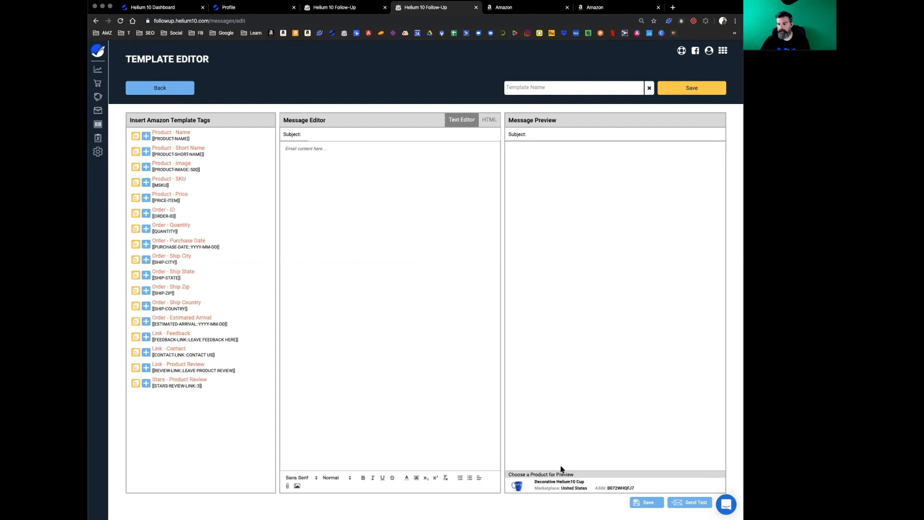
{"action": "mouse_move", "coordinate": [610, 486]}
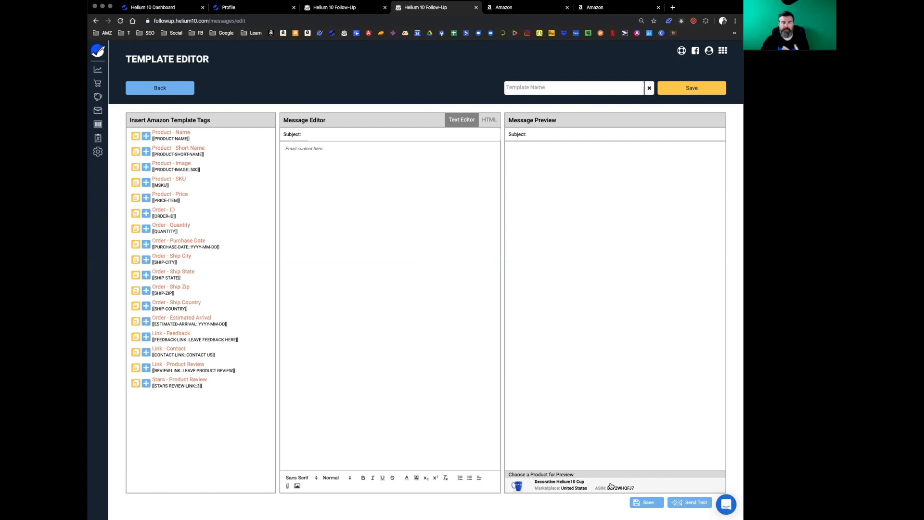
{"action": "mouse_move", "coordinate": [211, 154]}
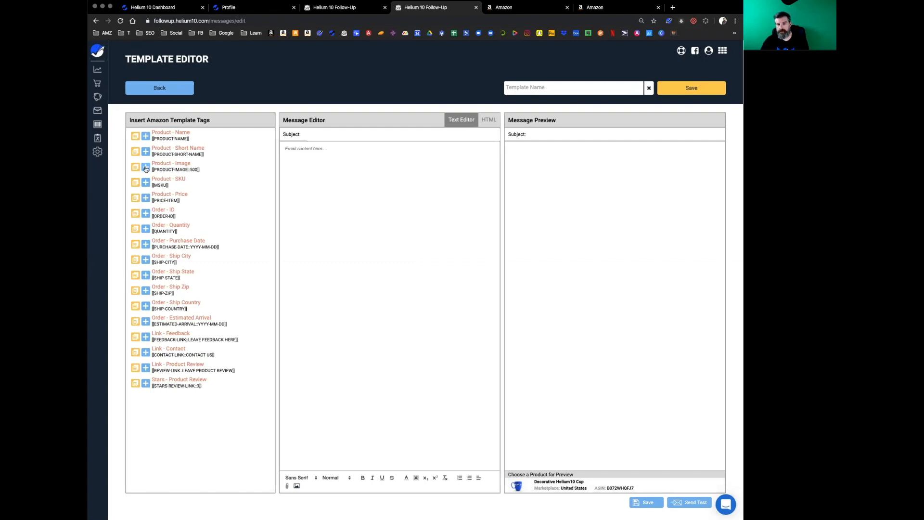
Step: Write a greeting and thank-you line and insert the Product - Image tag into the message
{"action": "left_click", "coordinate": [146, 167]}
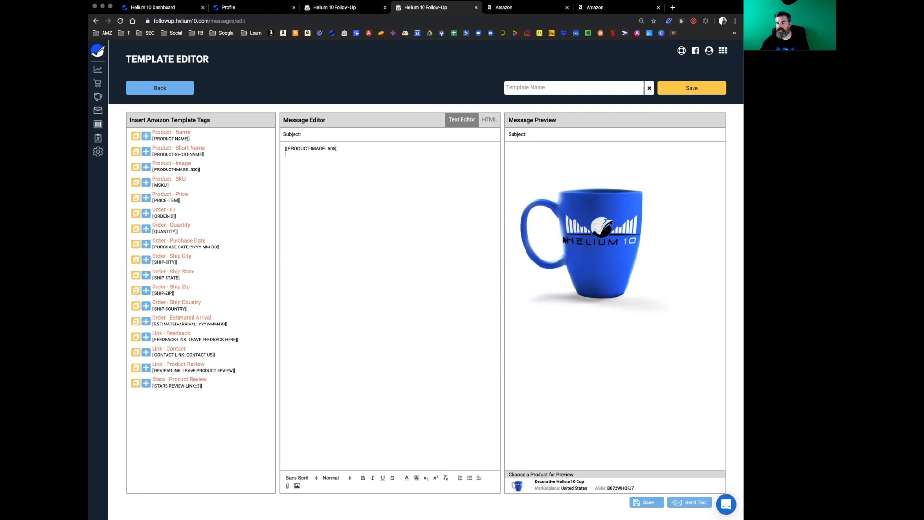
{"action": "mouse_move", "coordinate": [622, 268]}
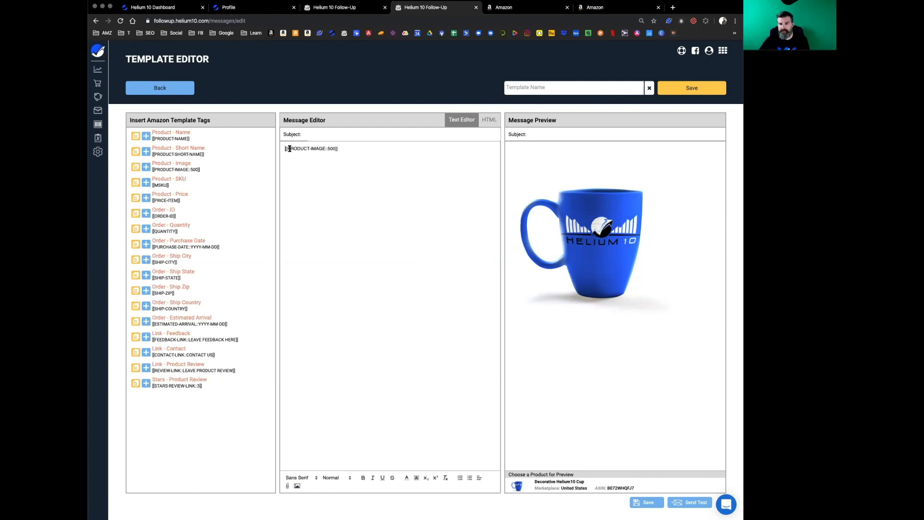
{"action": "type", "text": "Hi,"}
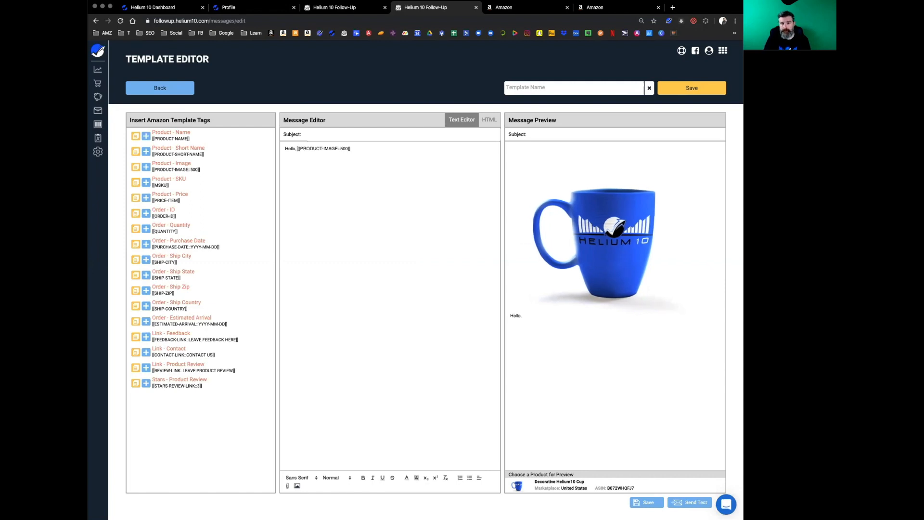
{"action": "type", "text": "Thank you for your purchase of"}
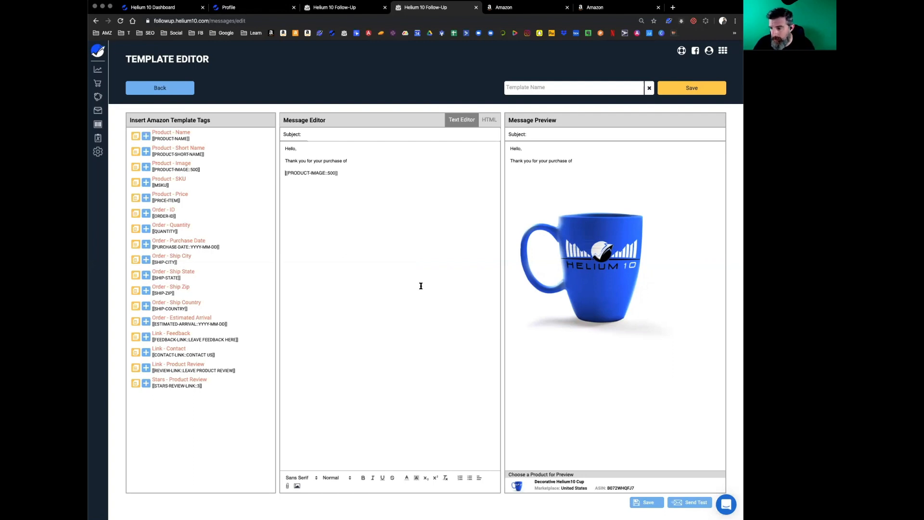
{"action": "mouse_move", "coordinate": [595, 232]}
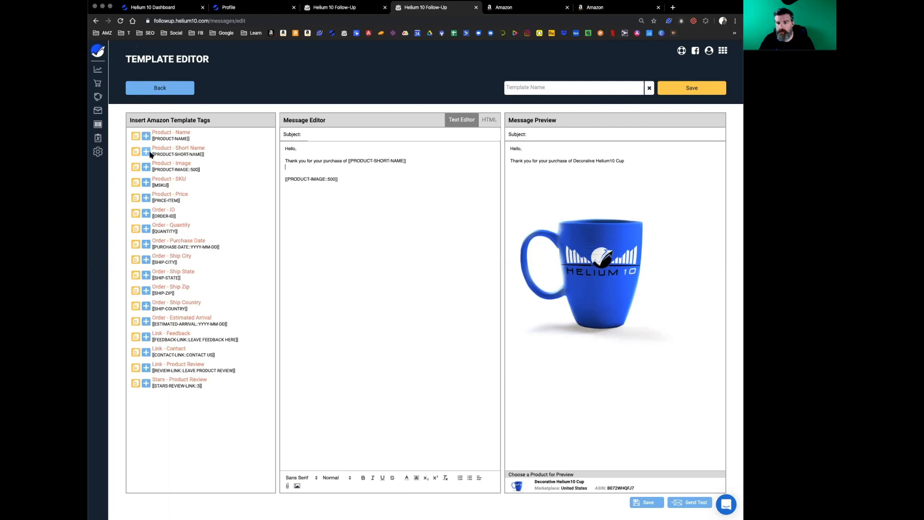
{"action": "mouse_move", "coordinate": [446, 164]}
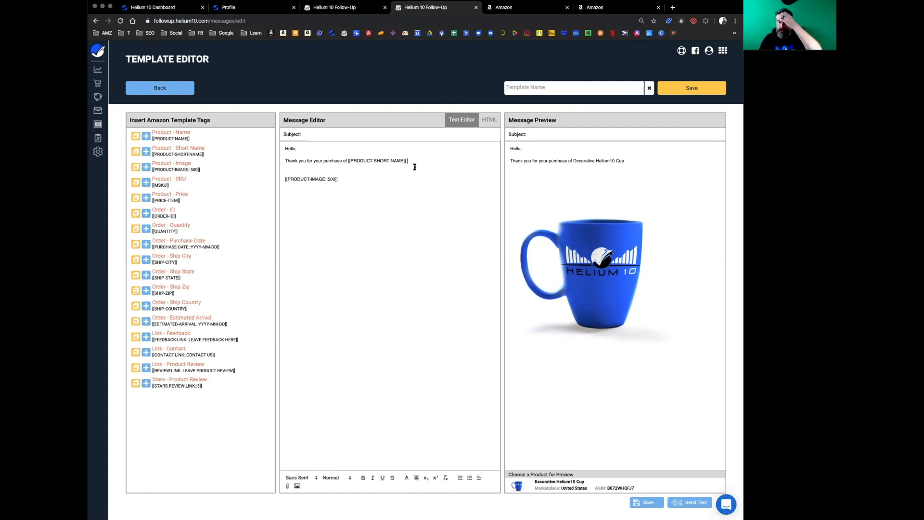
{"action": "mouse_move", "coordinate": [710, 180]}
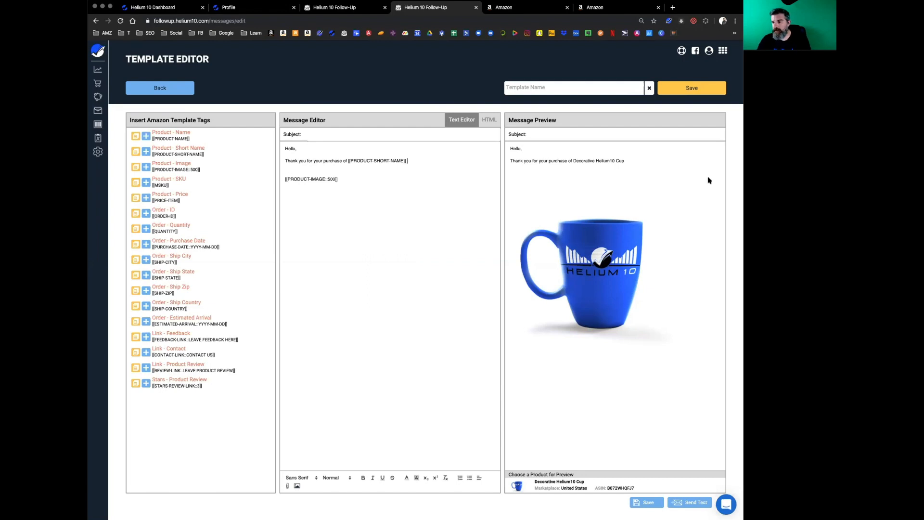
{"action": "mouse_move", "coordinate": [624, 238]}
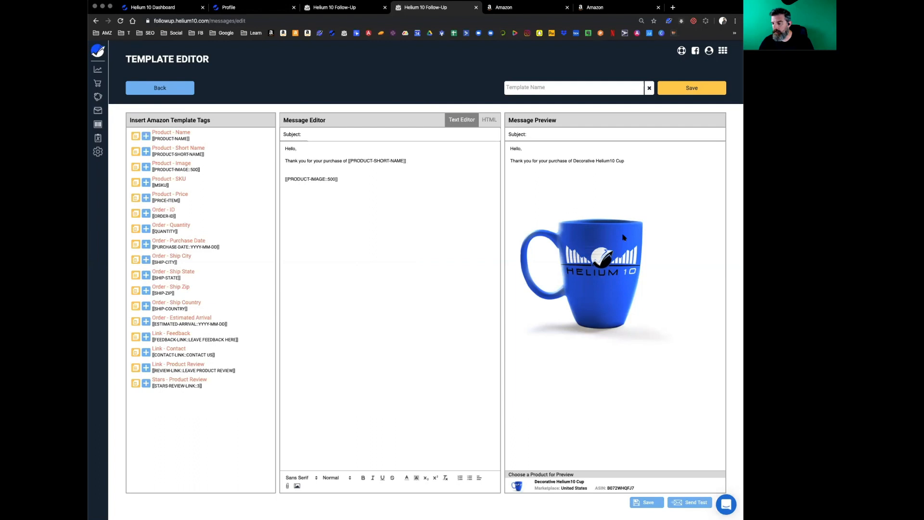
{"action": "mouse_move", "coordinate": [629, 135]}
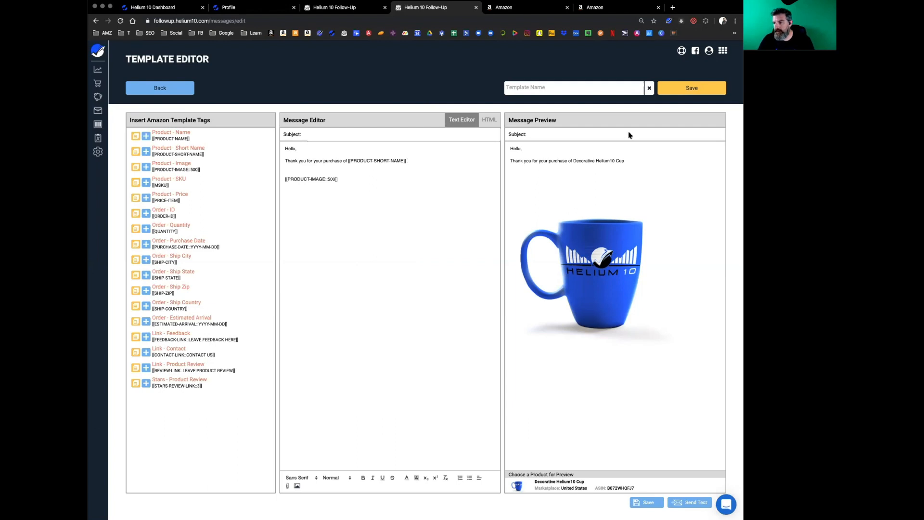
{"action": "mouse_move", "coordinate": [630, 165]}
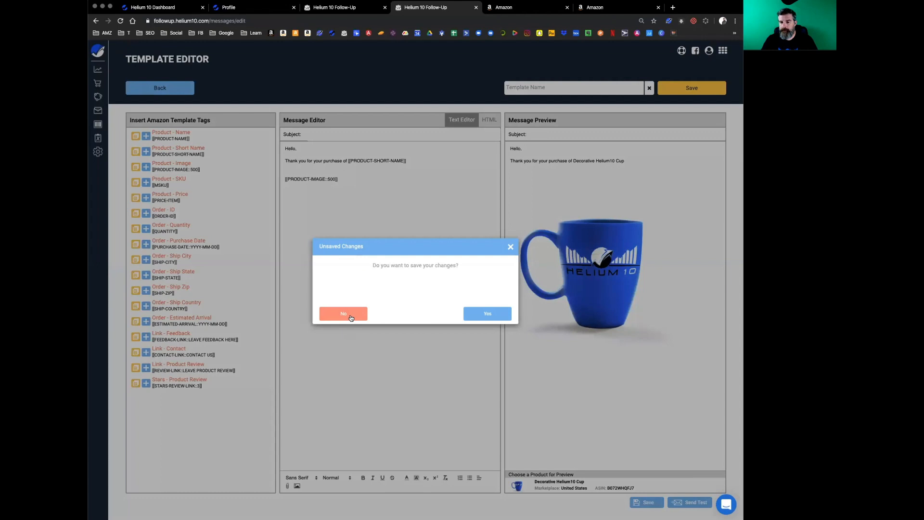
Step: Discard the template edits and save the tablet's short name as 'Helium 10 Tablet 10 Inch'
{"action": "left_click", "coordinate": [343, 313]}
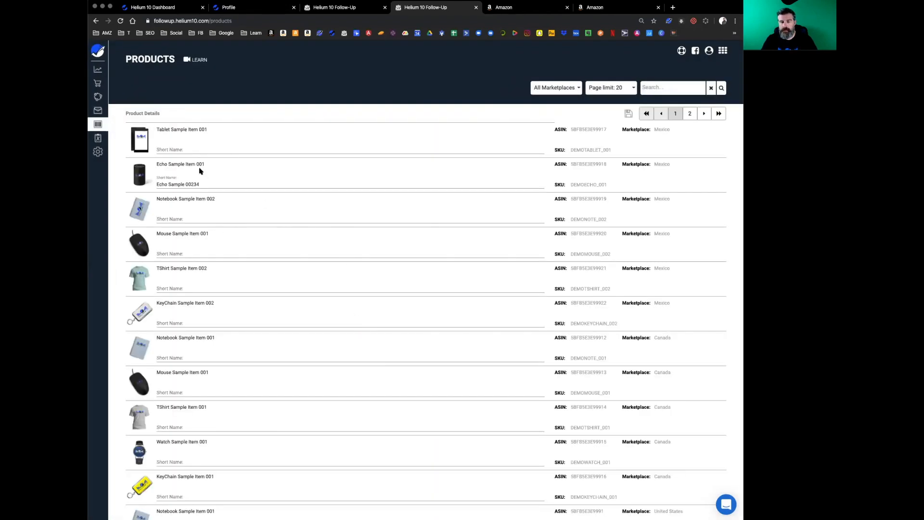
{"action": "left_click", "coordinate": [188, 149]}
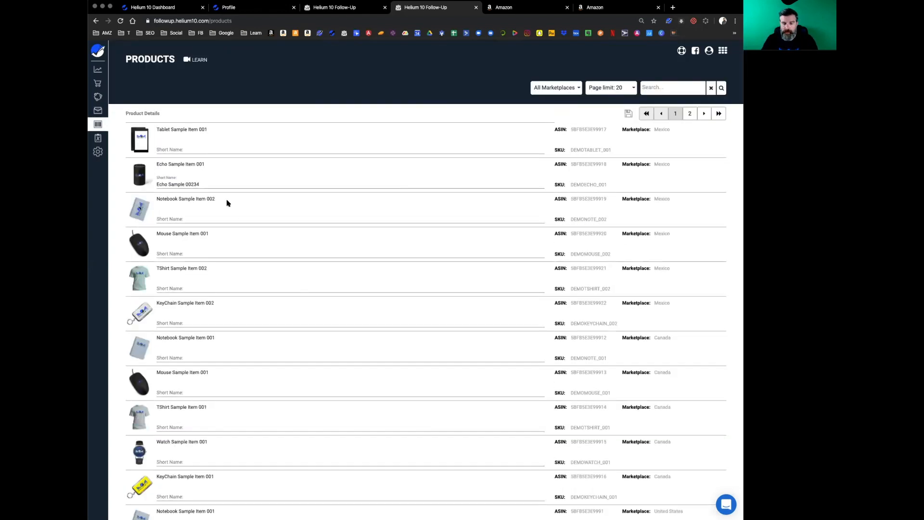
{"action": "mouse_move", "coordinate": [222, 175]}
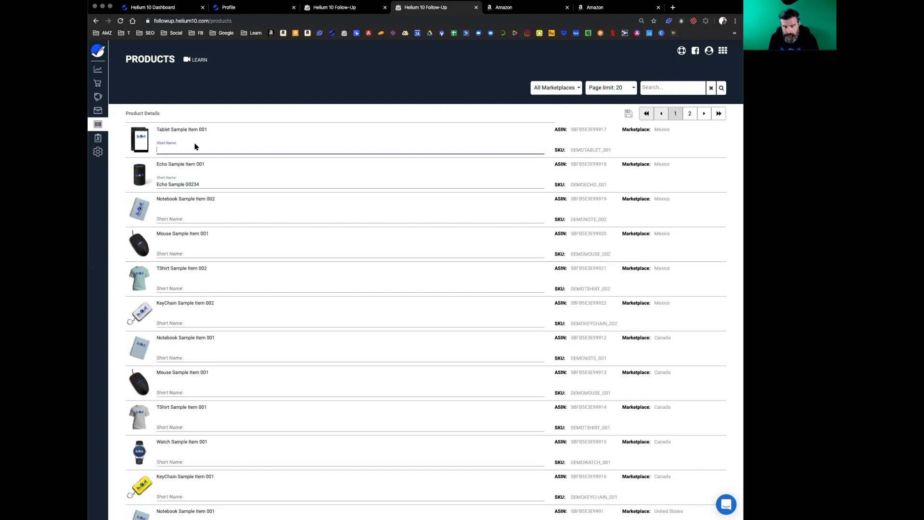
{"action": "type", "text": "Helium10 Tbalet"}
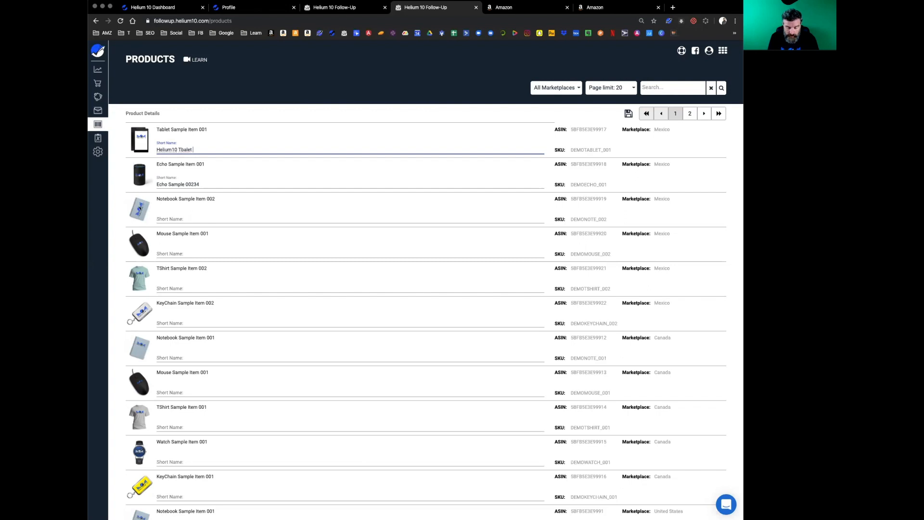
{"action": "type", "text": "10 In"}
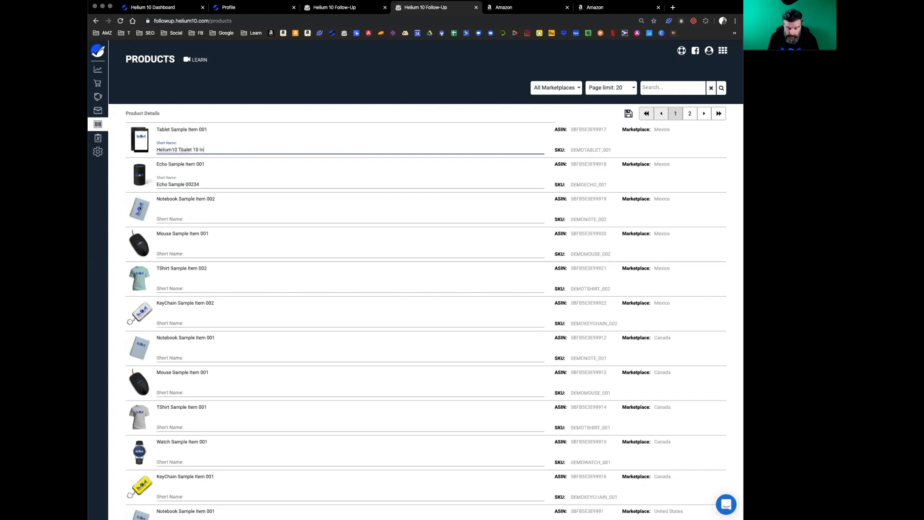
{"action": "type", "text": "ch"}
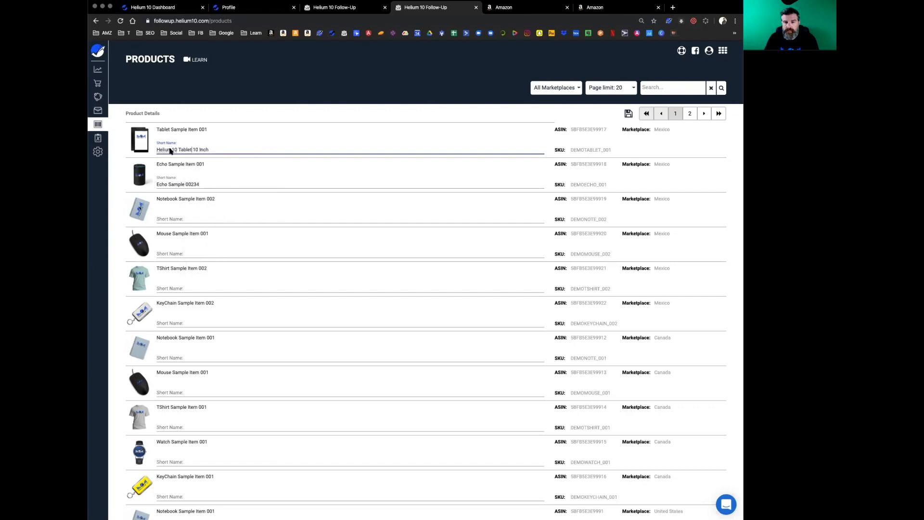
{"action": "mouse_move", "coordinate": [287, 161]}
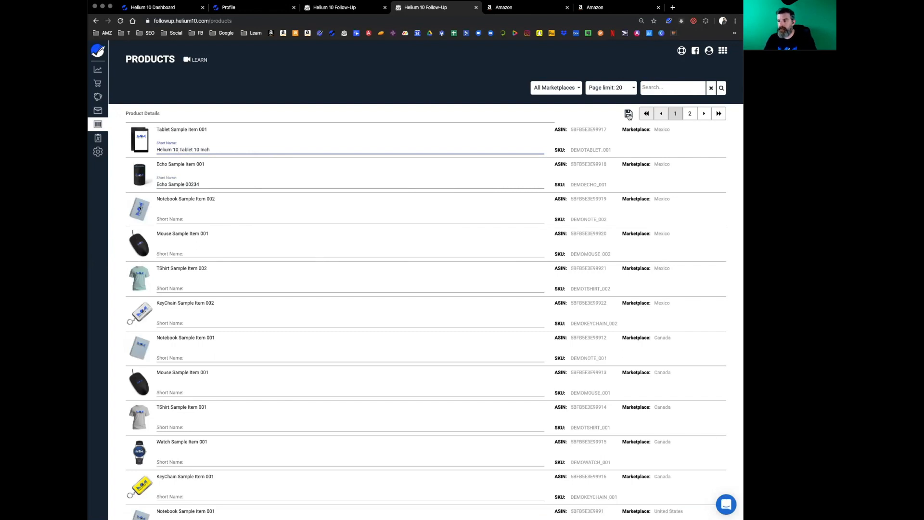
{"action": "left_click", "coordinate": [628, 113]}
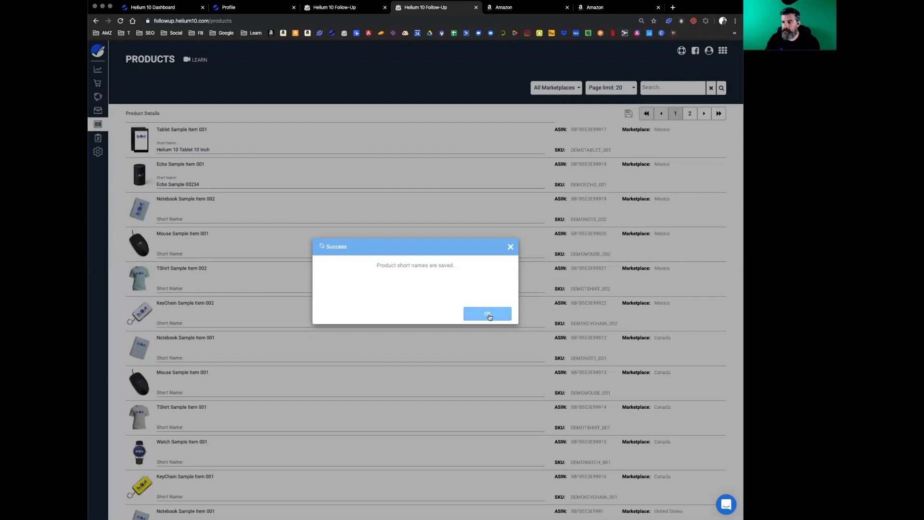
{"action": "left_click", "coordinate": [487, 312]}
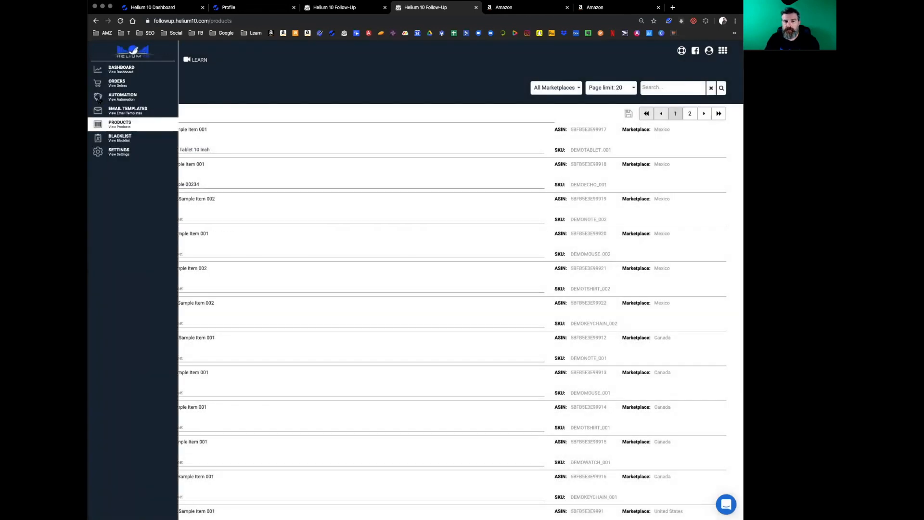
Step: Start a fresh email template from the Email Templates page
{"action": "left_click", "coordinate": [127, 110]}
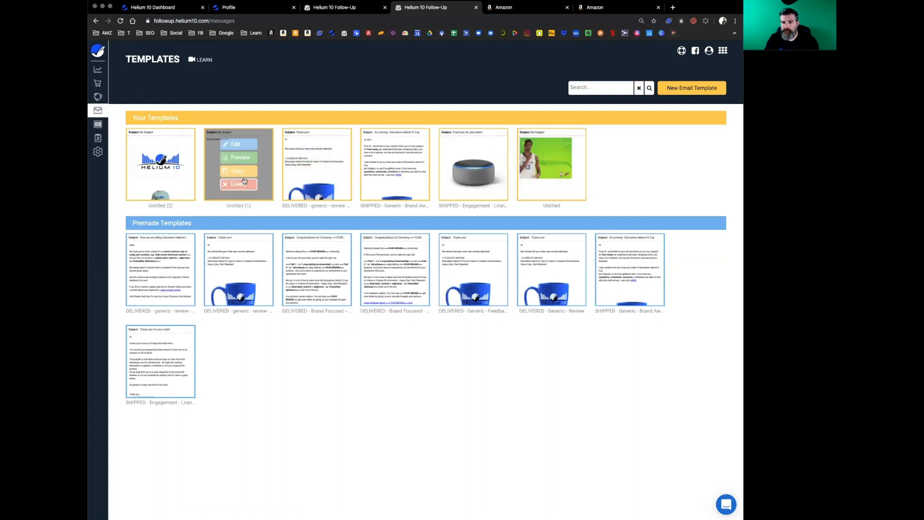
{"action": "left_click", "coordinate": [235, 143]}
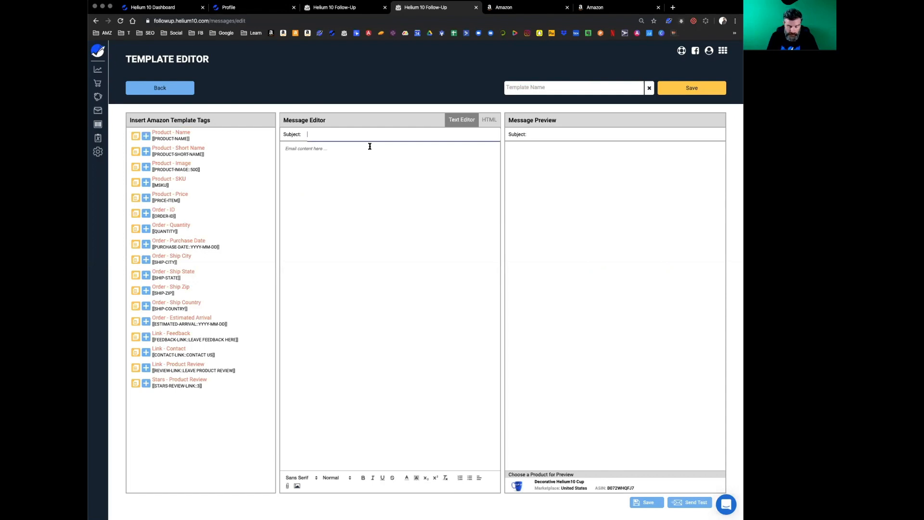
Step: Enter the subject 'Your Order of has shipped' and bring up the preview product choices
{"action": "type", "text": "Your Order h"}
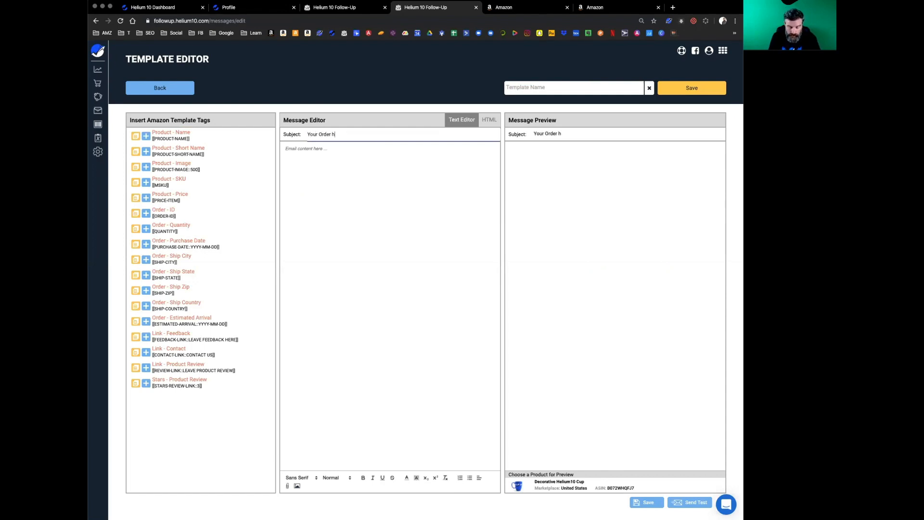
{"action": "type", "text": "as shipped"}
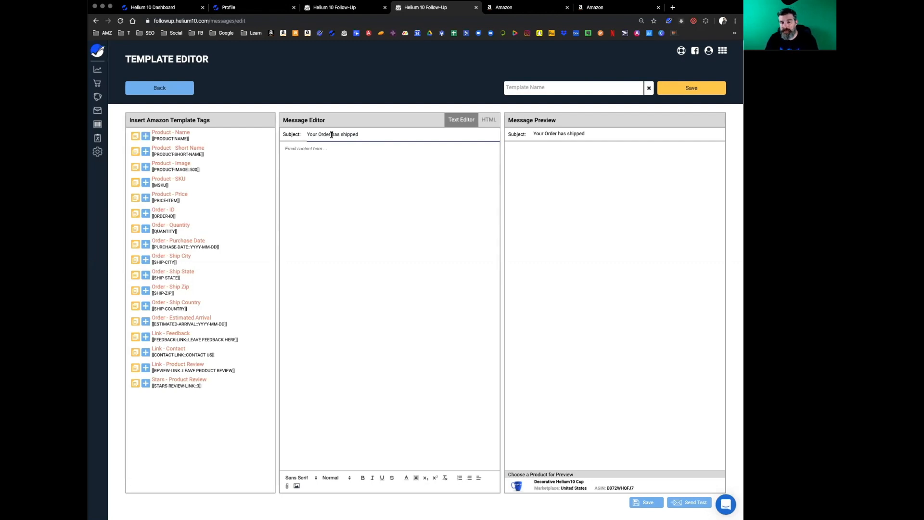
{"action": "type", "text": "oif"}
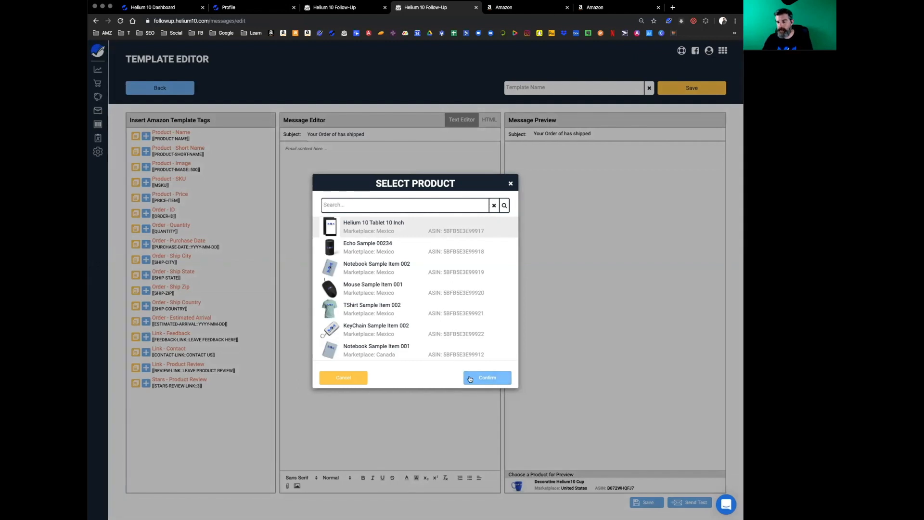
Step: Preview with the Helium 10 Tablet 10 Inch and make the subject 'Your Order of [Product Short Name] has shipped'
{"action": "left_click", "coordinate": [487, 377]}
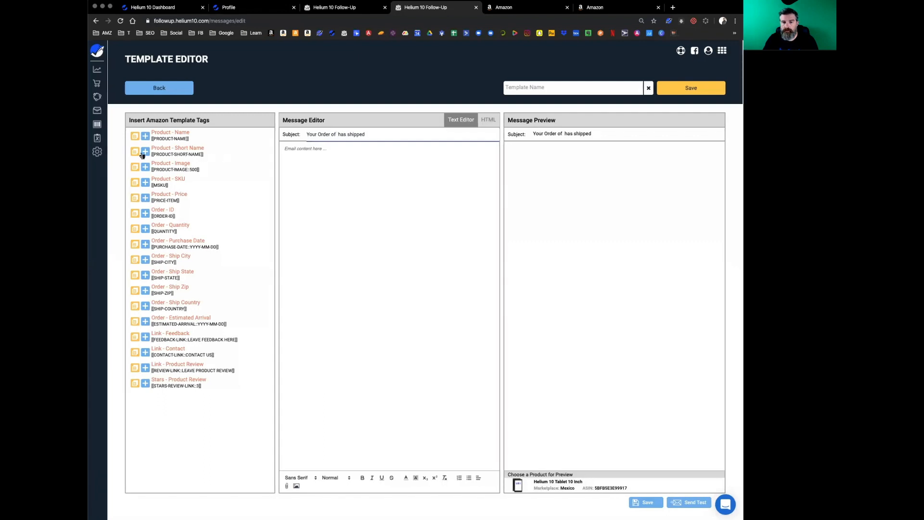
{"action": "left_click", "coordinate": [144, 151]}
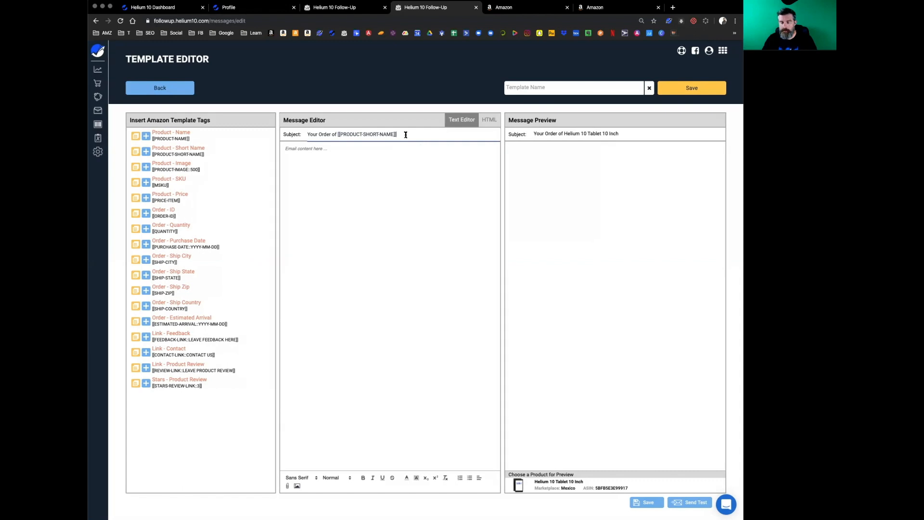
{"action": "type", "text": "has shippe"}
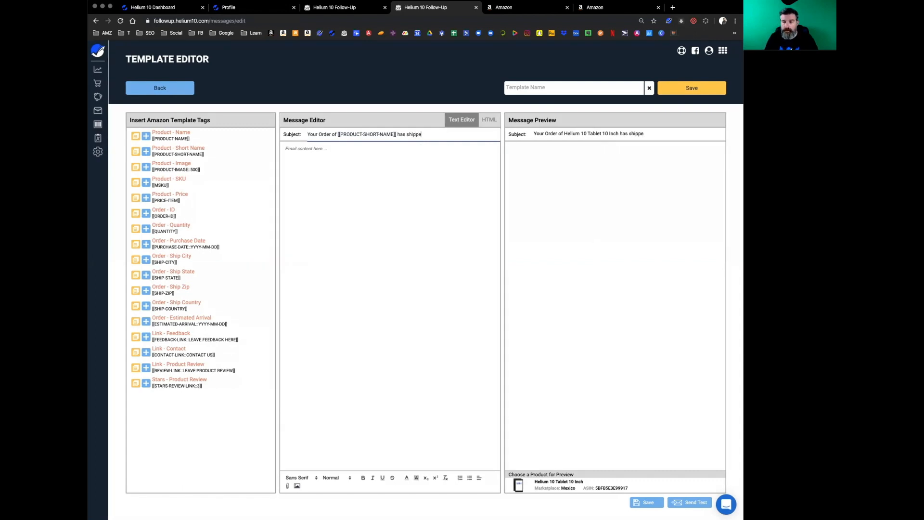
{"action": "type", "text": "d"}
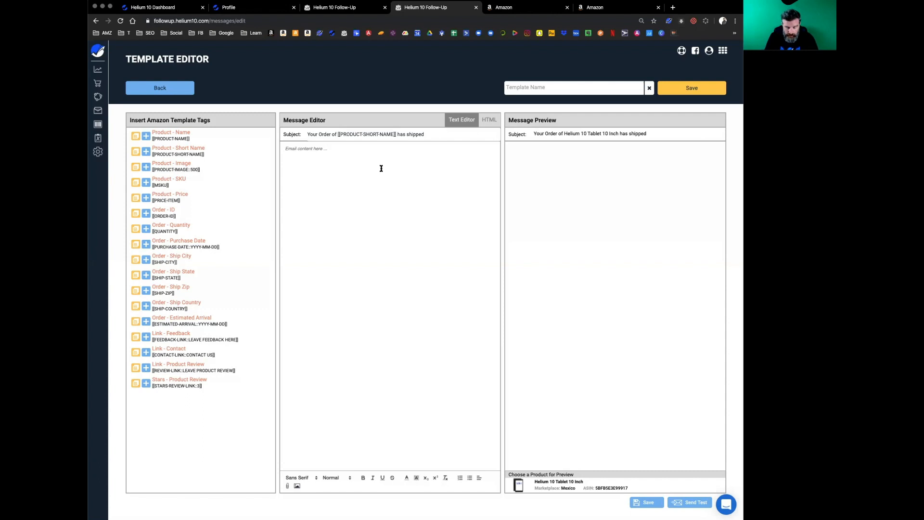
Step: Write 'Hello,' and 'Your order of [Product Short Name] has shipped!' followed by the product image tag
{"action": "type", "text": "Hello,"}
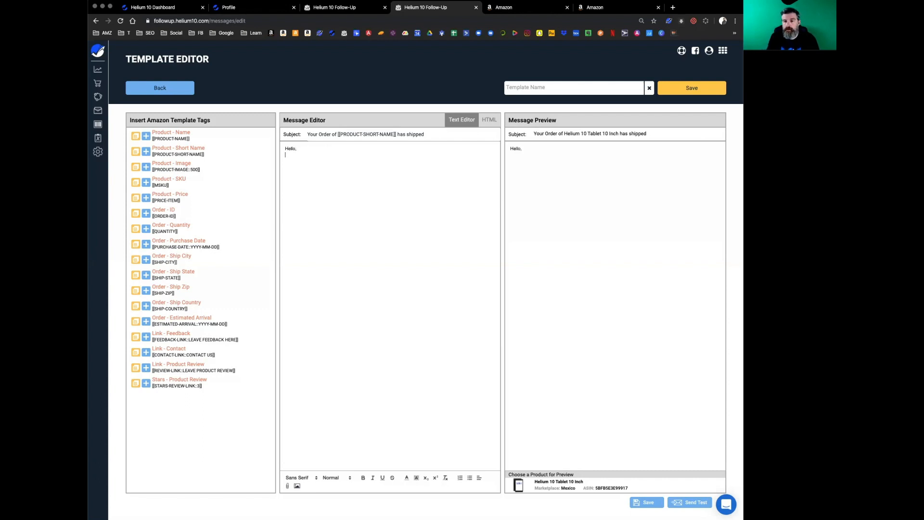
{"action": "type", "text": "Your order of"}
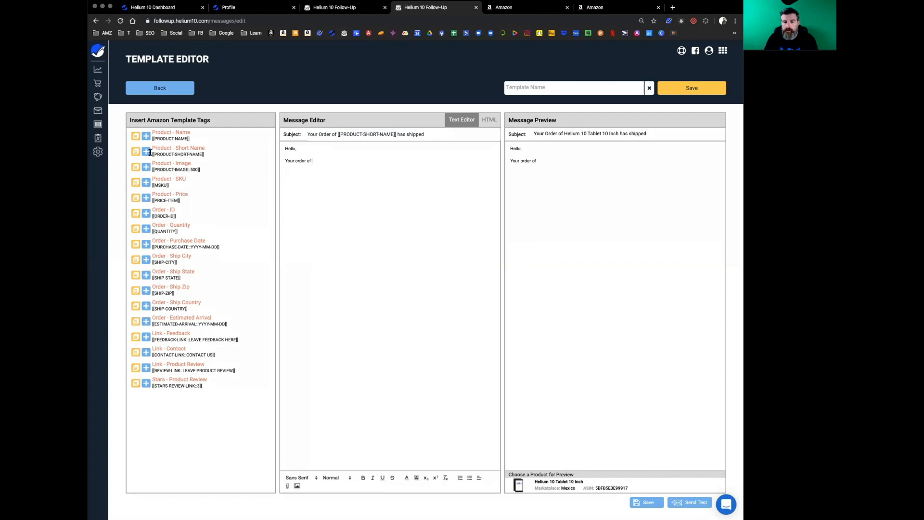
{"action": "left_click", "coordinate": [146, 151]}
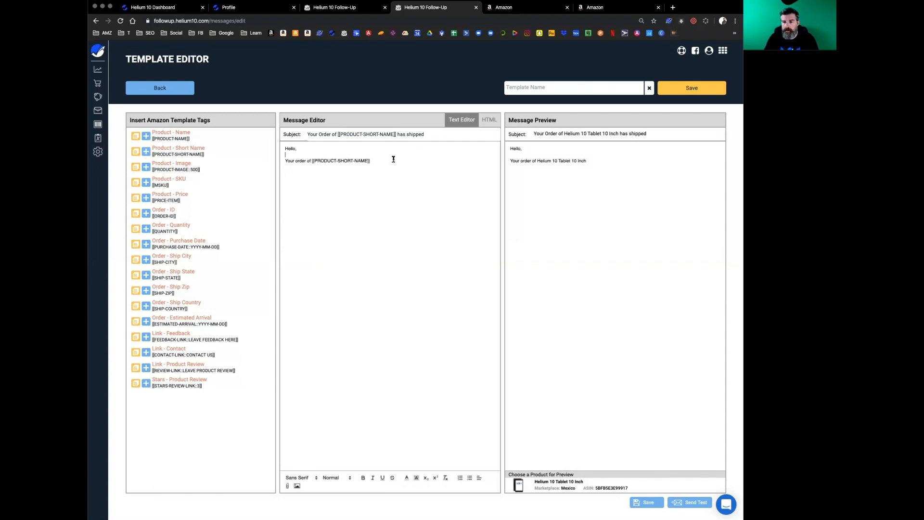
{"action": "type", "text": "has shipped!"}
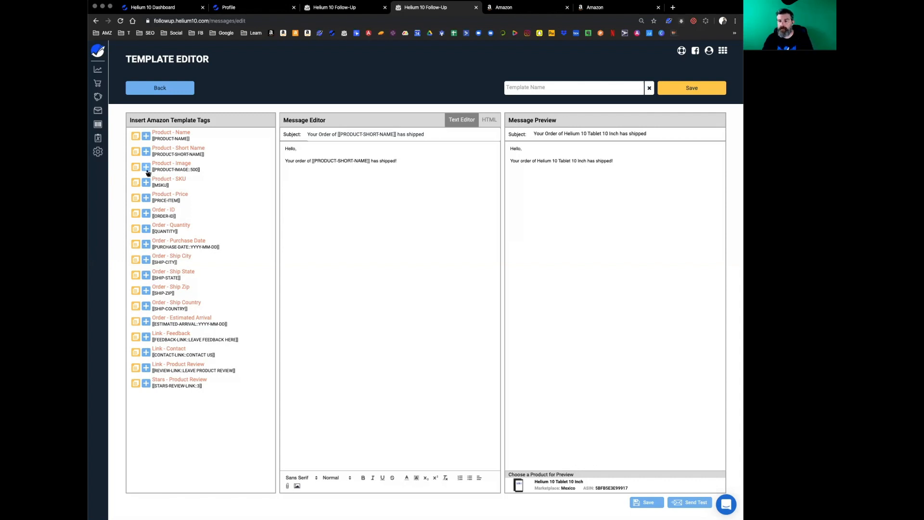
{"action": "left_click", "coordinate": [146, 166]}
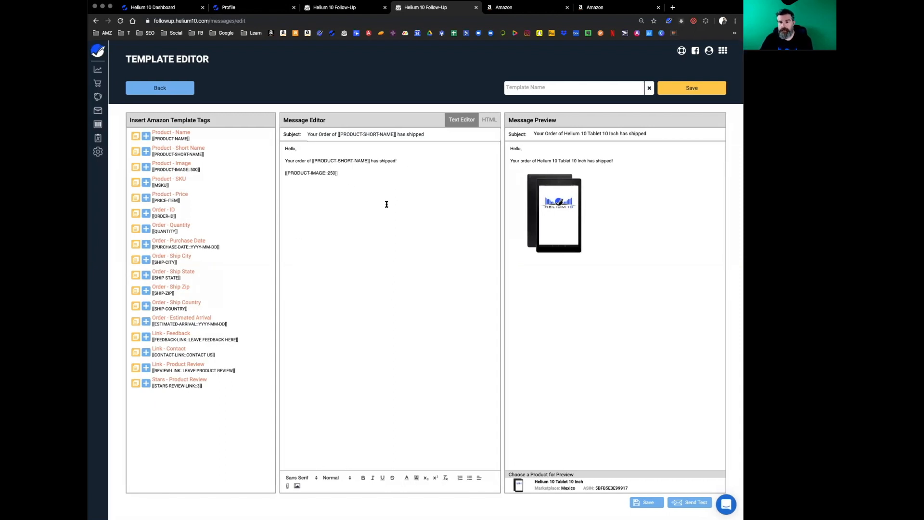
Step: Add 'Your order details are below:' and a 'Purchase Date -' line with the date tag in MM/DD/YYYY format
{"action": "type", "text": "Your ord"}
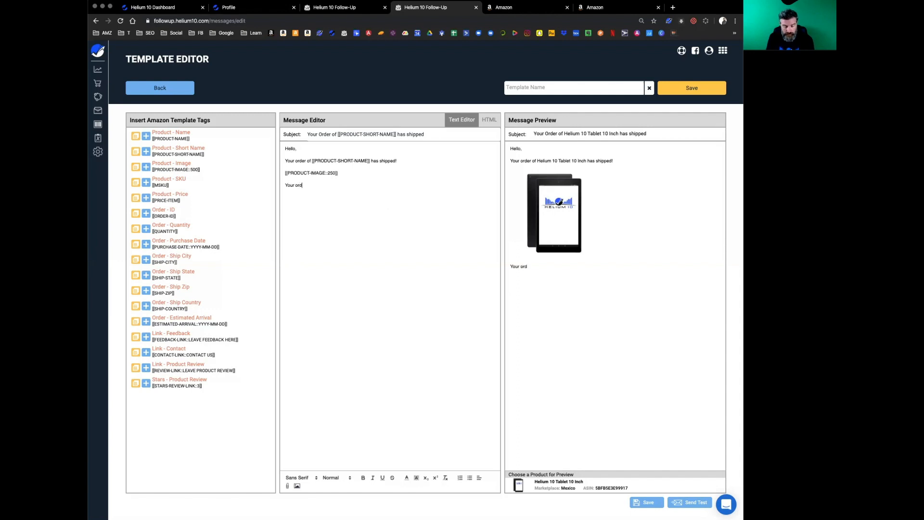
{"action": "type", "text": "er details"}
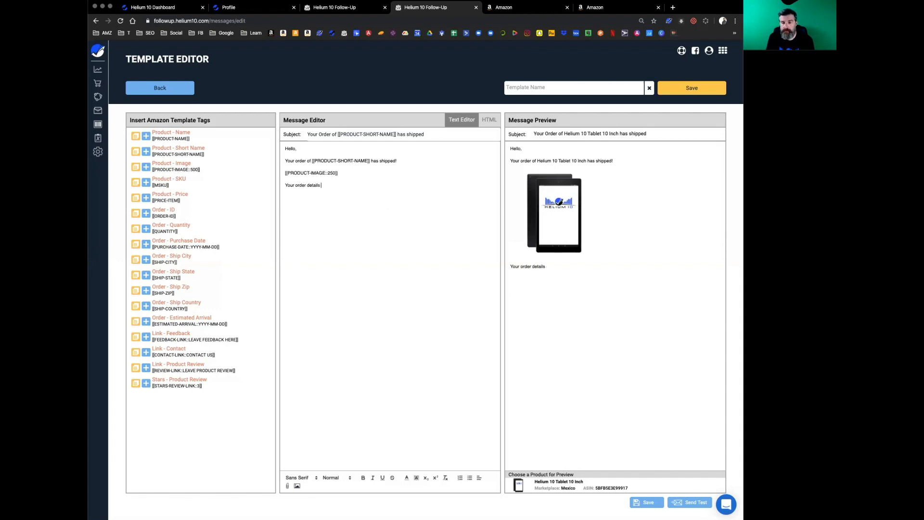
{"action": "type", "text": "are below:"}
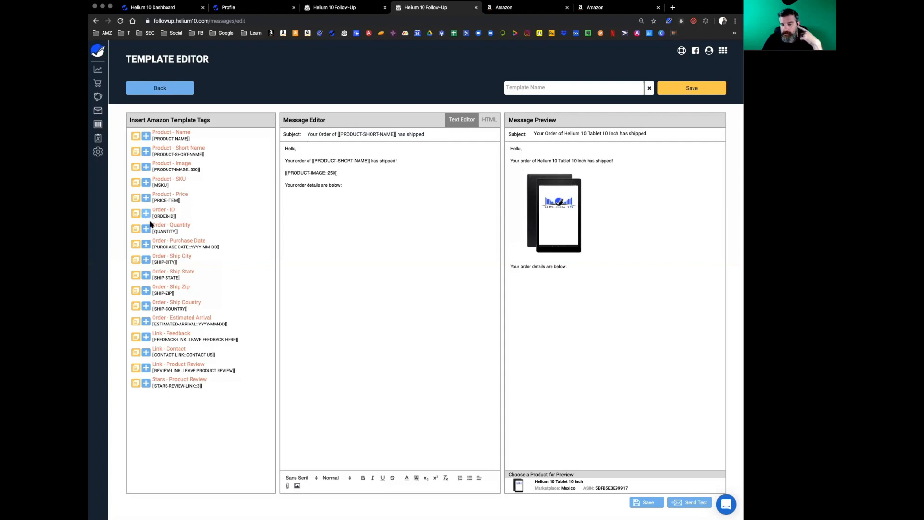
{"action": "left_click", "coordinate": [146, 243]}
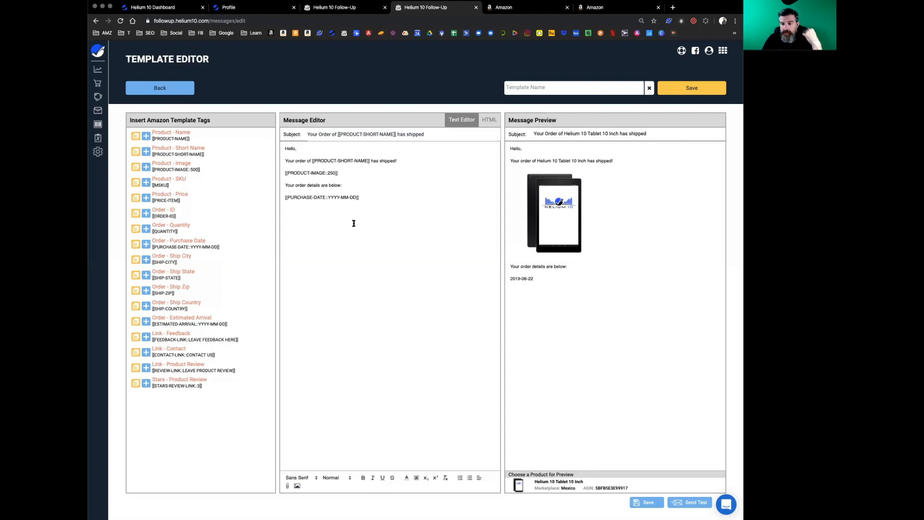
{"action": "mouse_move", "coordinate": [345, 197]}
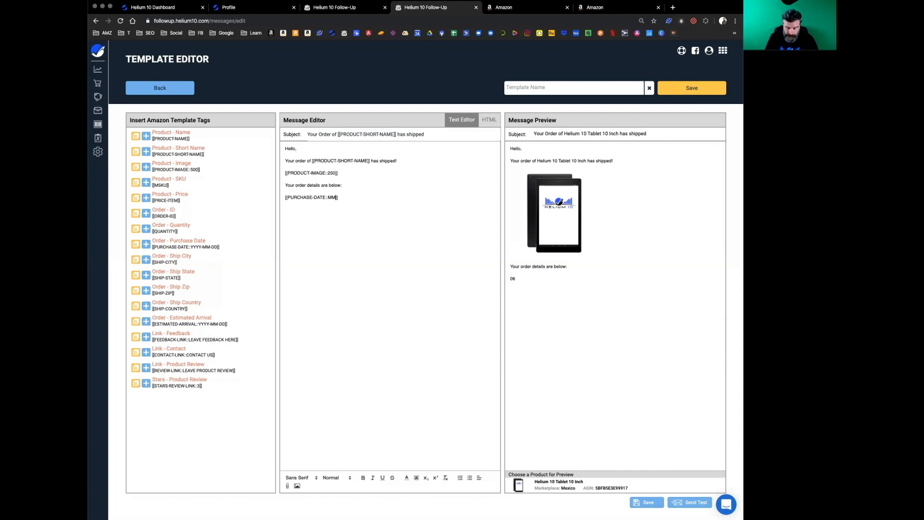
{"action": "type", "text": "/DD/YYYY"}
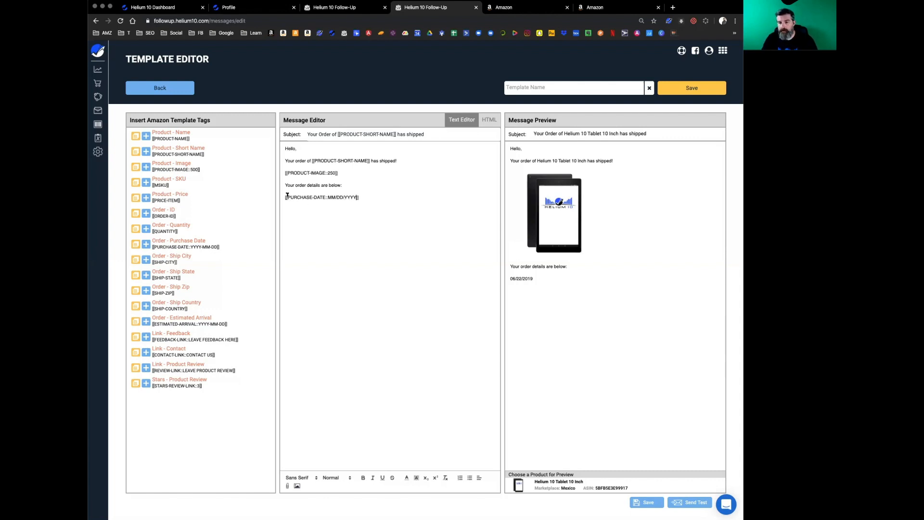
{"action": "type", "text": "P"}
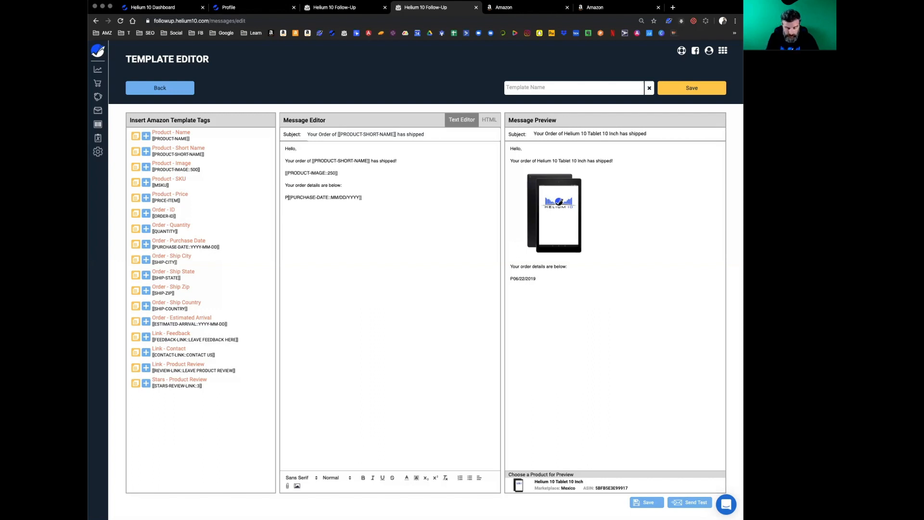
{"action": "type", "text": "urchase DAte -"}
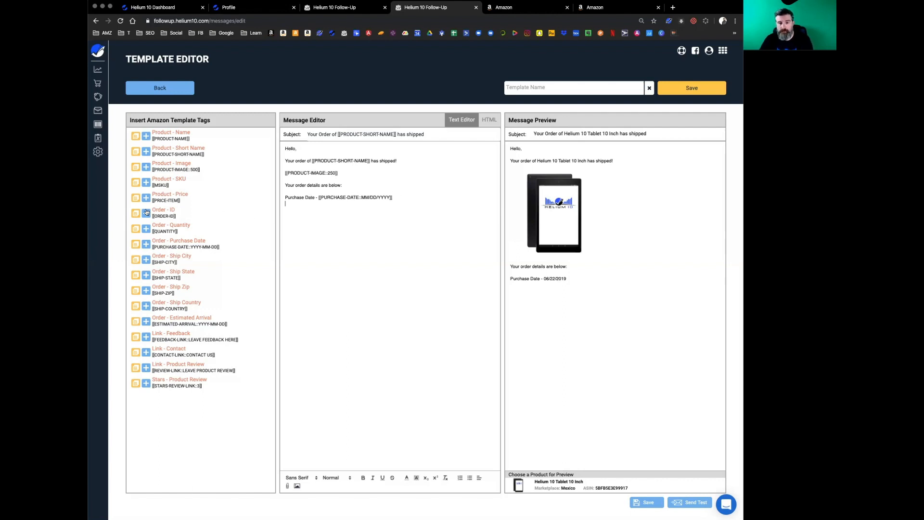
Step: Add labelled 'Order-Id -', 'QTY -' and 'ETA -' lines using the order ID, quantity and estimated arrival tags
{"action": "left_click", "coordinate": [146, 214]}
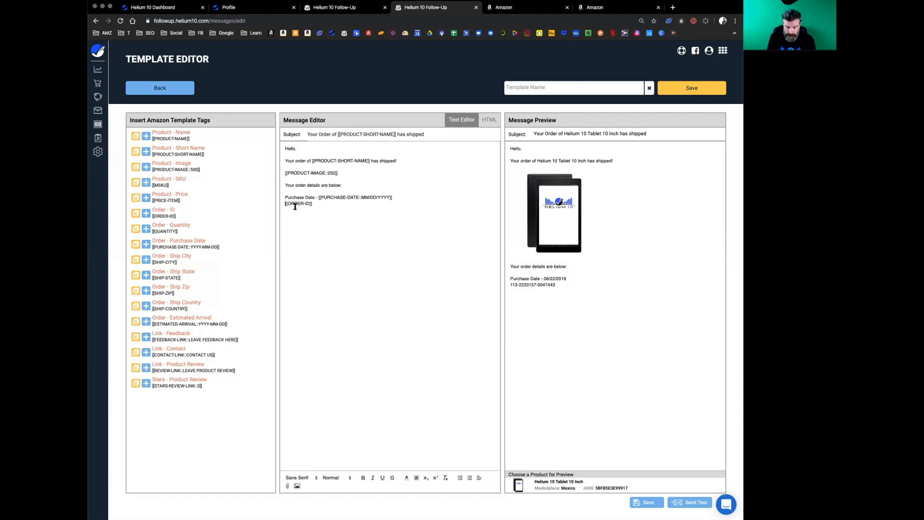
{"action": "type", "text": "Order-Id -"}
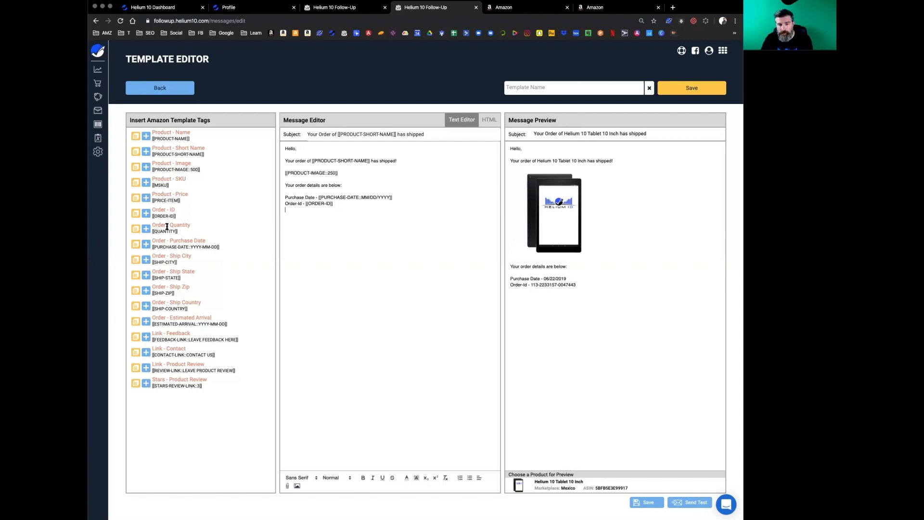
{"action": "left_click", "coordinate": [146, 228]}
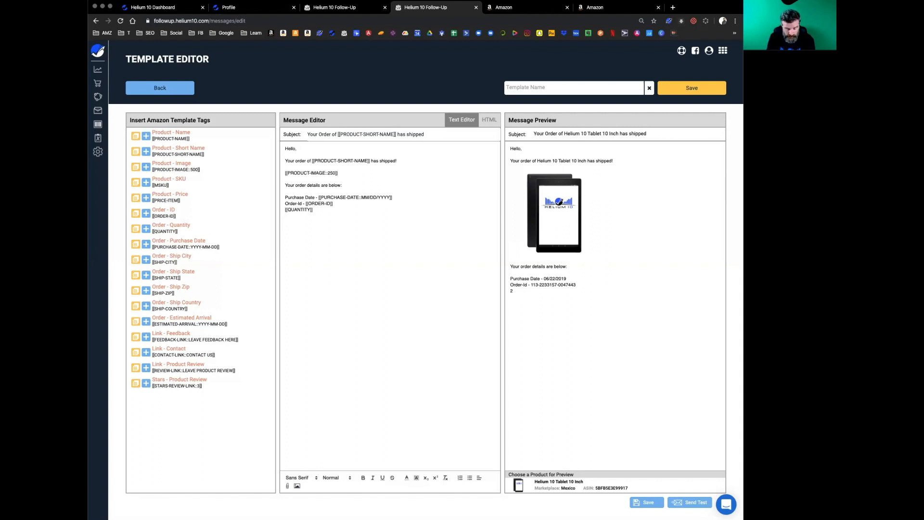
{"action": "type", "text": "QTY:"}
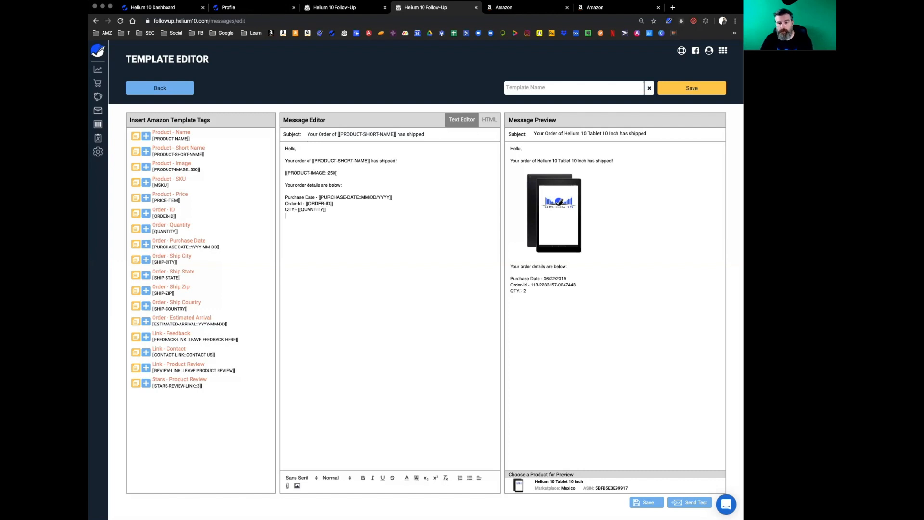
{"action": "mouse_move", "coordinate": [149, 297]}
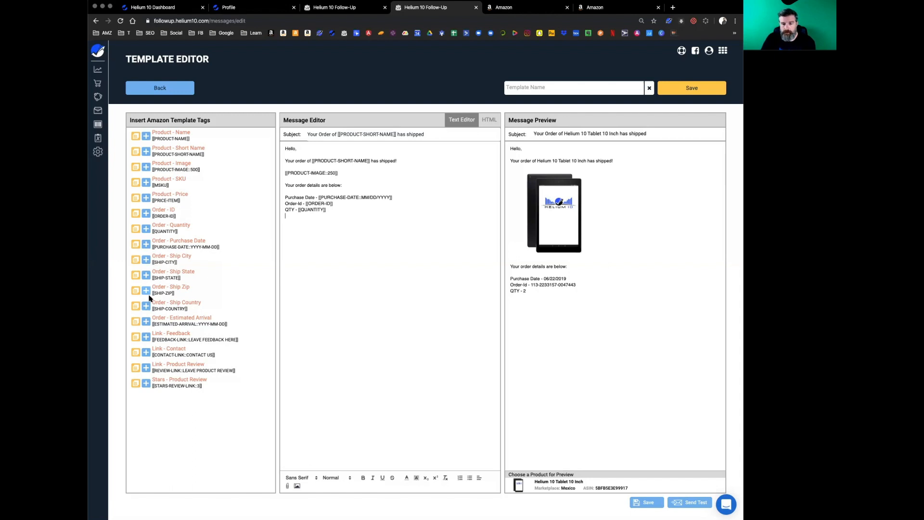
{"action": "left_click", "coordinate": [145, 320]}
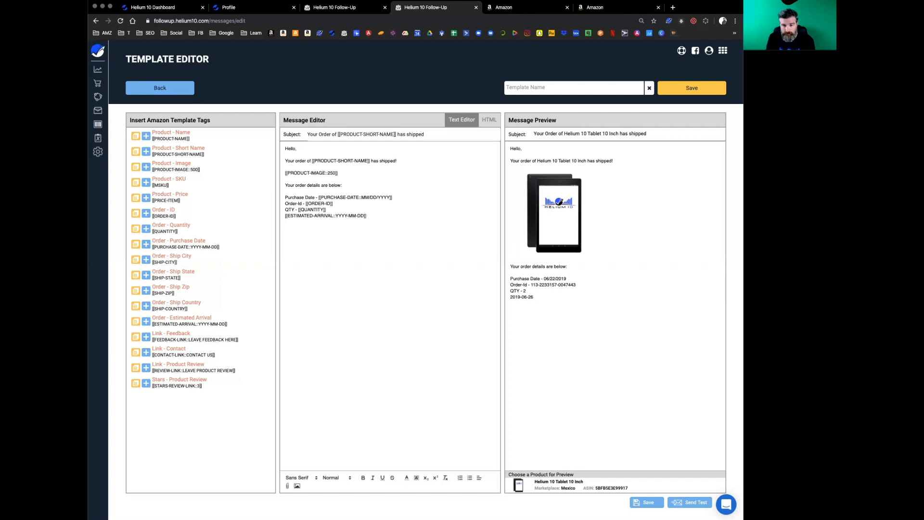
{"action": "type", "text": "ETA -"}
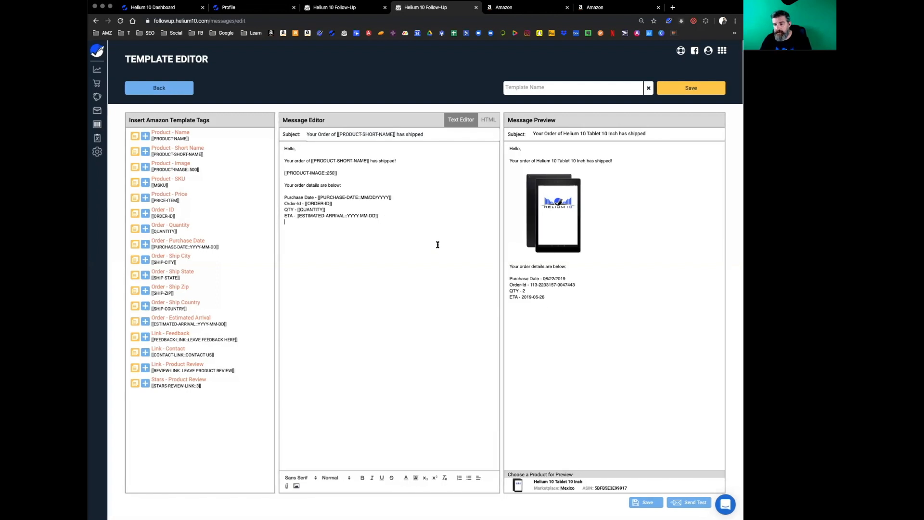
{"action": "mouse_move", "coordinate": [521, 298]}
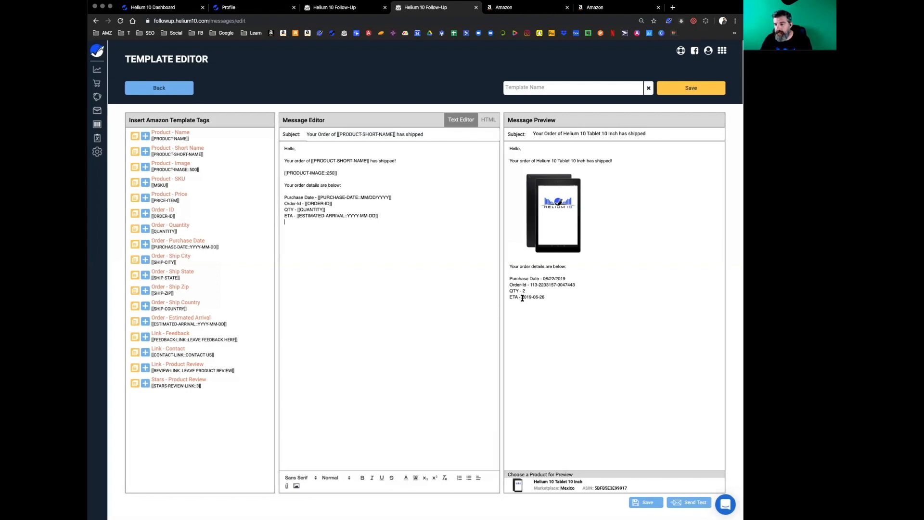
{"action": "mouse_move", "coordinate": [538, 297]}
{"action": "type", "text": "MM/DD/"}
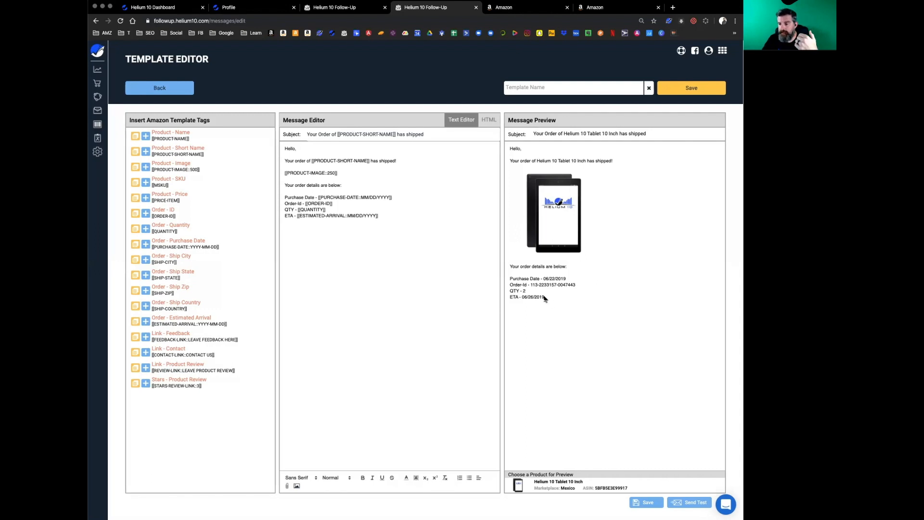
{"action": "mouse_move", "coordinate": [547, 299]}
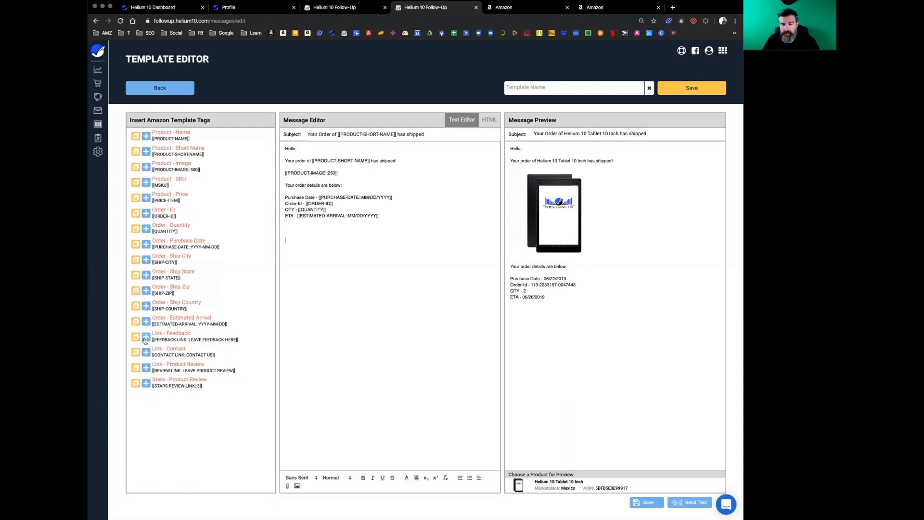
Step: Insert the Feedback and Contact link tags below the order details
{"action": "left_click", "coordinate": [145, 337]}
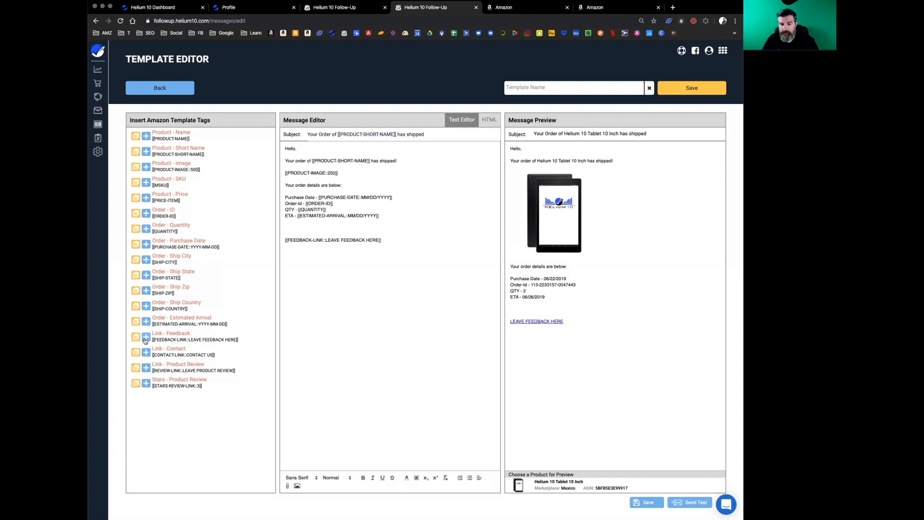
{"action": "left_click", "coordinate": [146, 352]}
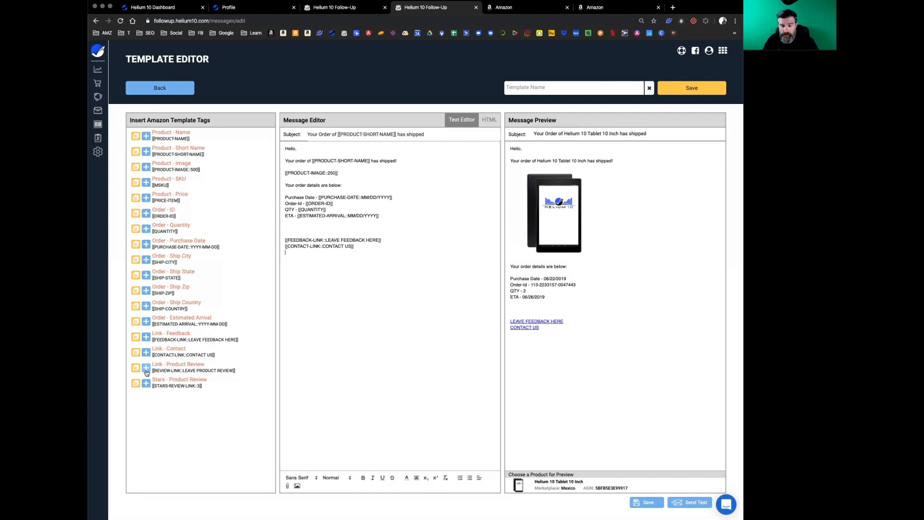
Step: Insert the product review link and the star-rating review link below the contact link
{"action": "left_click", "coordinate": [146, 367]}
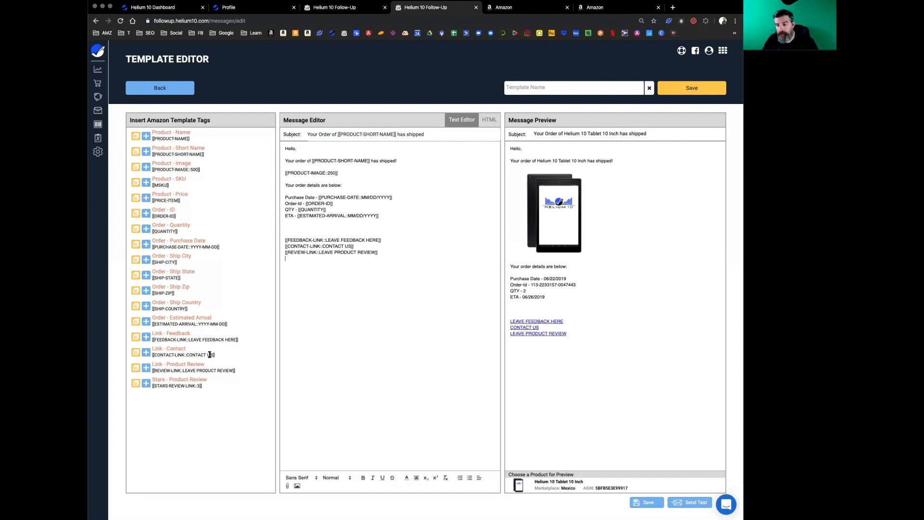
{"action": "left_click", "coordinate": [146, 382]}
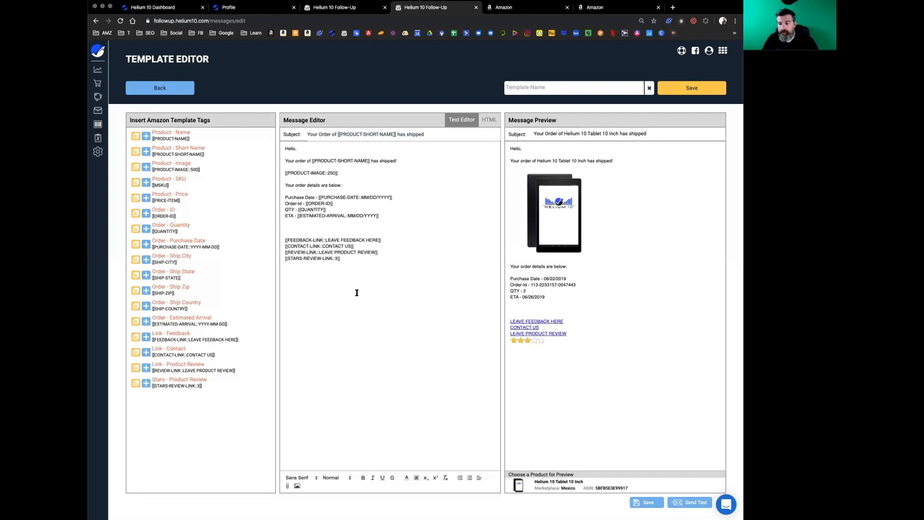
{"action": "mouse_move", "coordinate": [377, 238]}
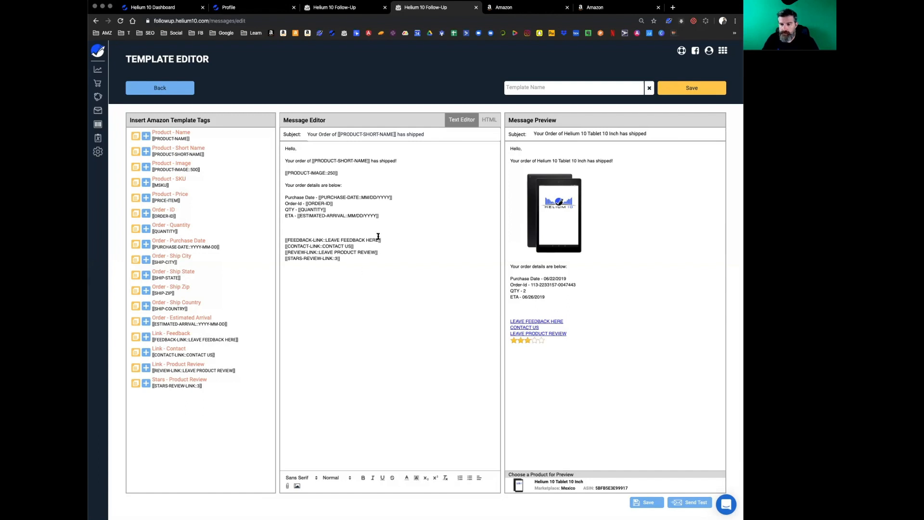
{"action": "mouse_move", "coordinate": [529, 324]}
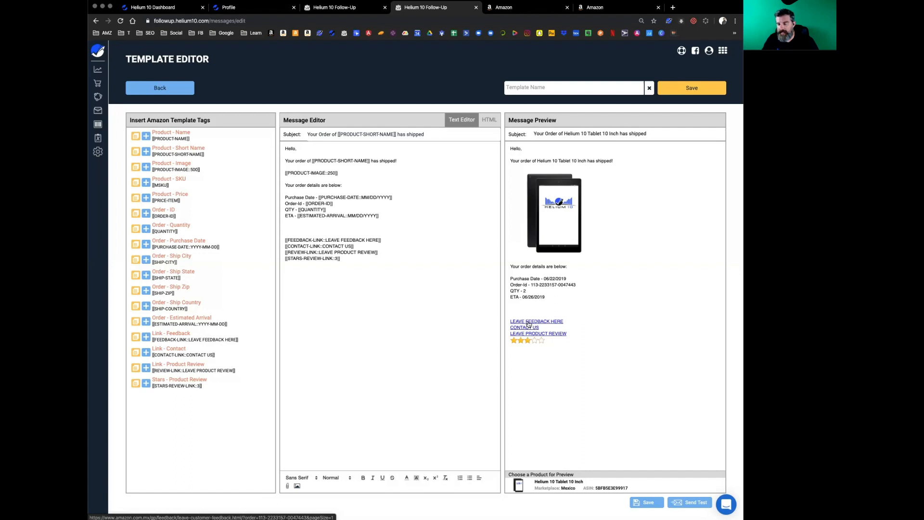
{"action": "mouse_move", "coordinate": [533, 327]}
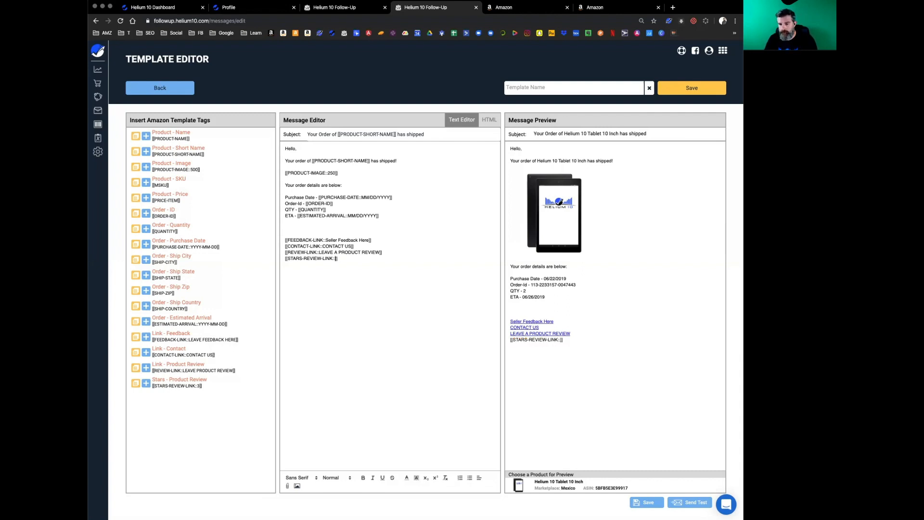
Step: Enter 5 in the STARS-REVIEW-LINK tag to preview filled stars, then clear it for empty stars
{"action": "type", "text": "5"}
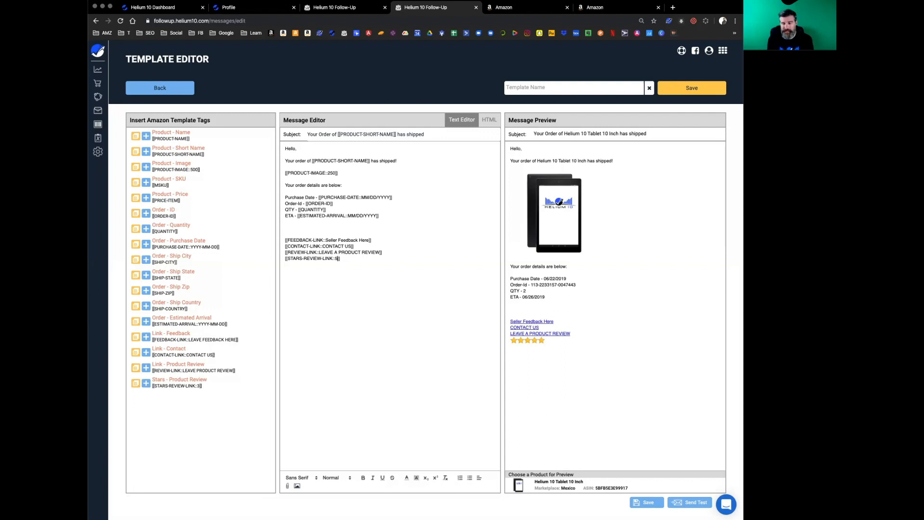
{"action": "key", "text": "Backspace"}
{"action": "type", "text": "0"}
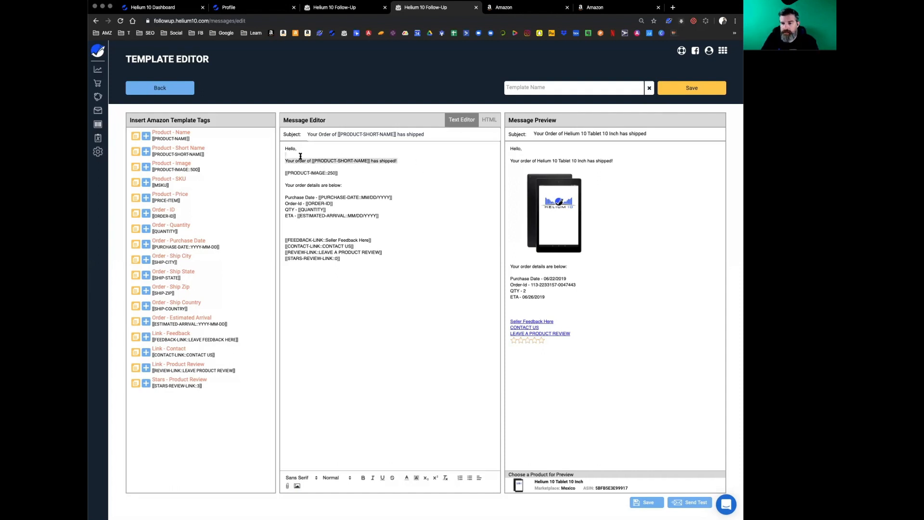
Step: Give the shipped heading line a monospace font and a larger text size, then remove the blank line above the links
{"action": "left_click", "coordinate": [300, 478]}
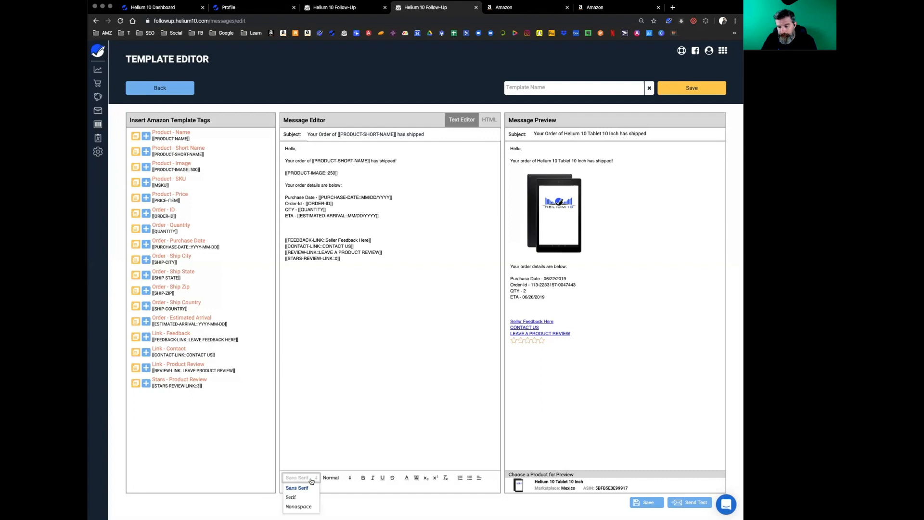
{"action": "left_click", "coordinate": [298, 506]}
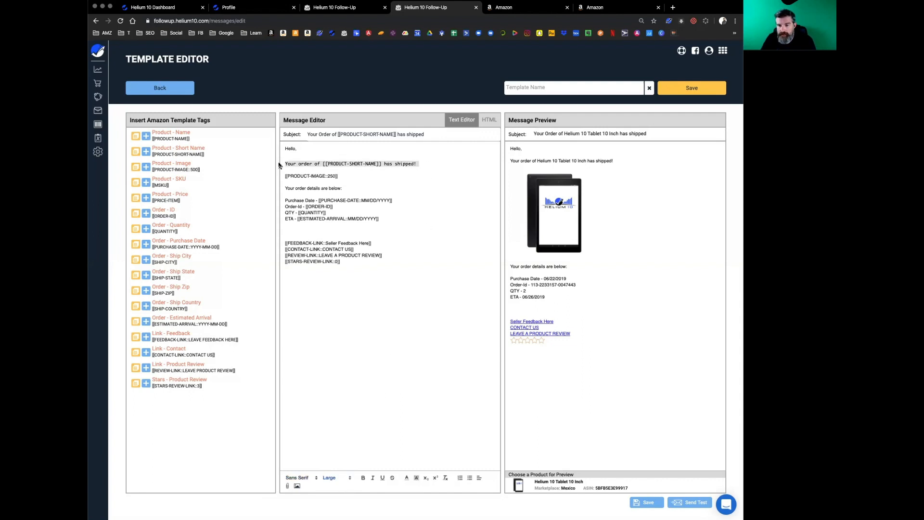
{"action": "left_click", "coordinate": [336, 477]}
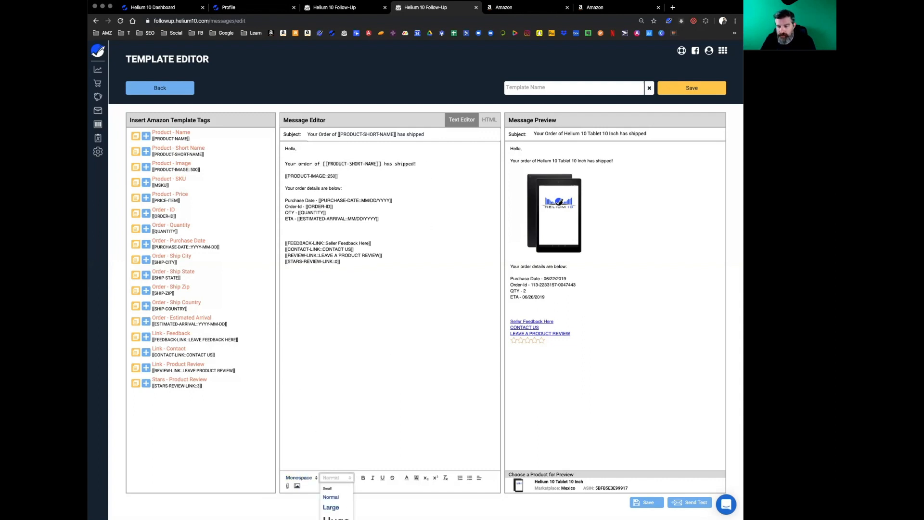
{"action": "left_click", "coordinate": [330, 507]}
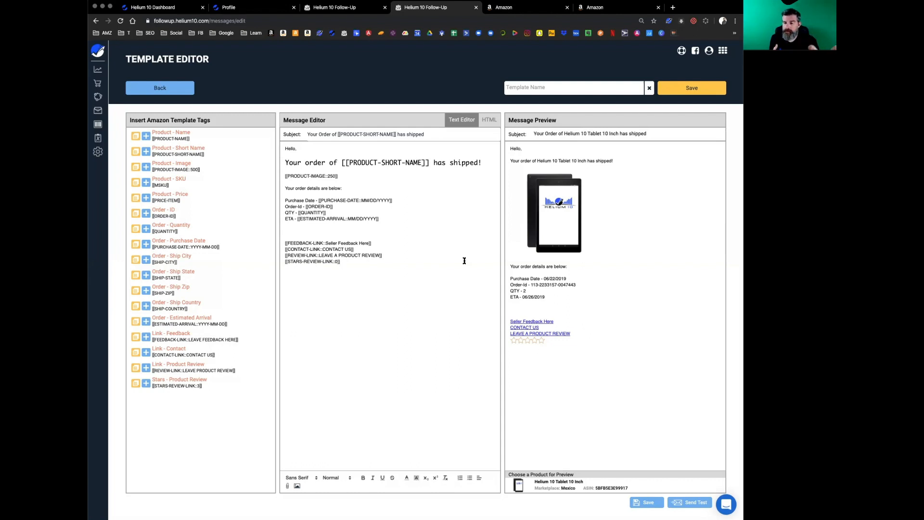
{"action": "mouse_move", "coordinate": [309, 453]}
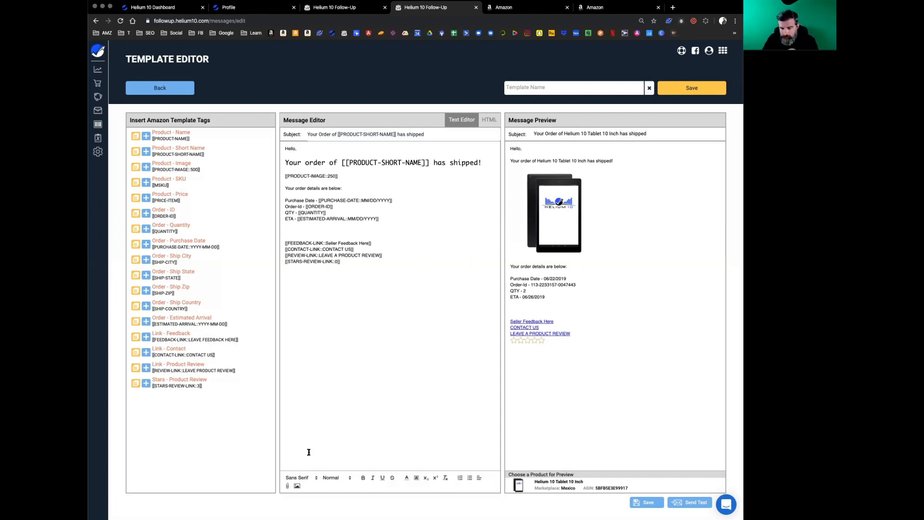
{"action": "left_click", "coordinate": [335, 477]}
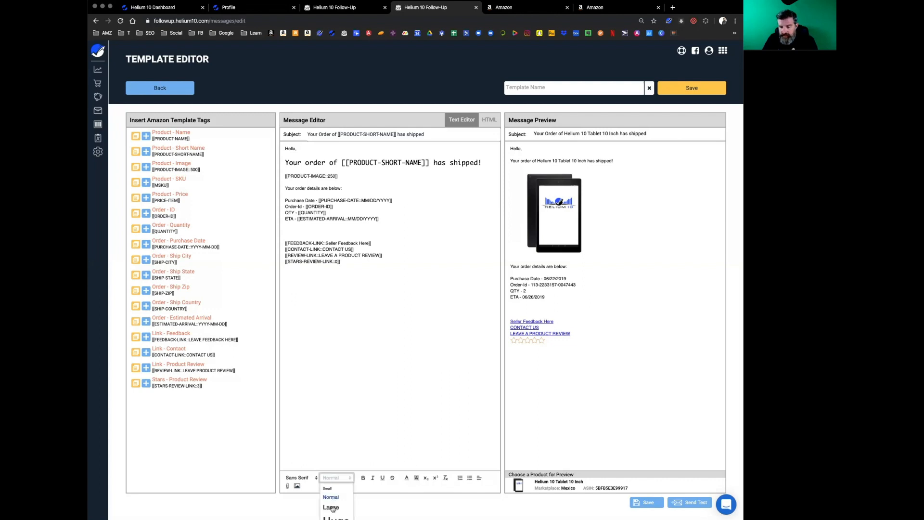
{"action": "left_click", "coordinate": [330, 507]}
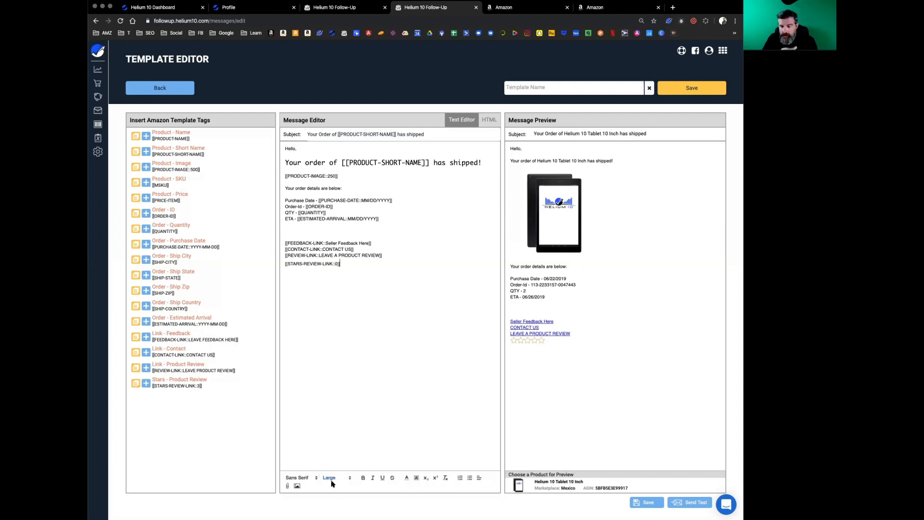
{"action": "left_click", "coordinate": [335, 478]}
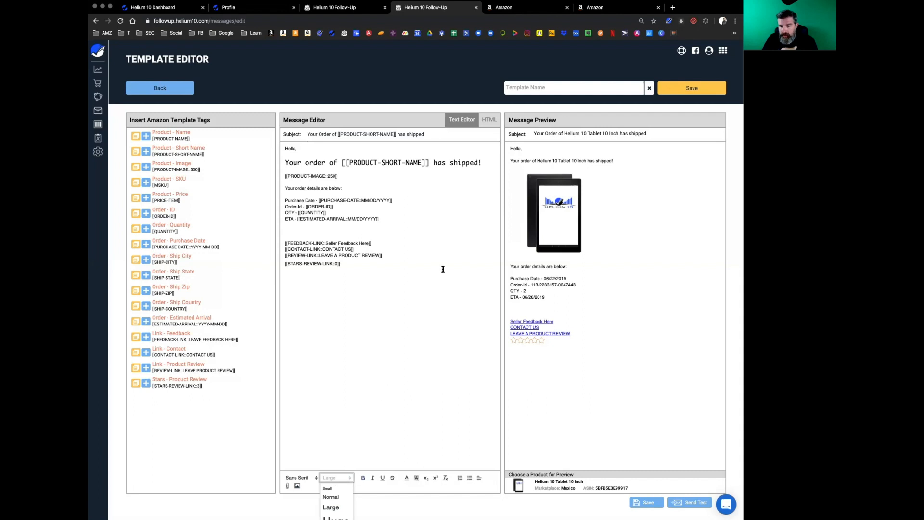
{"action": "left_click", "coordinate": [330, 497]}
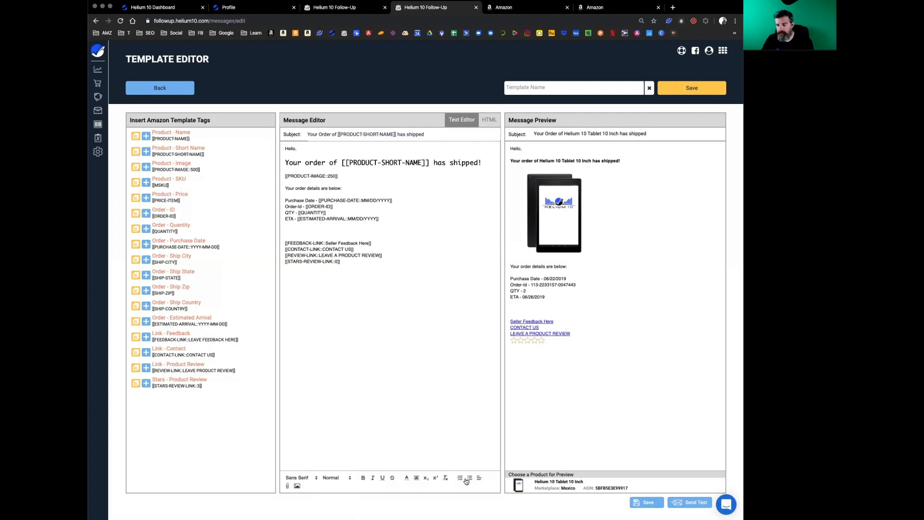
{"action": "left_click", "coordinate": [469, 478]}
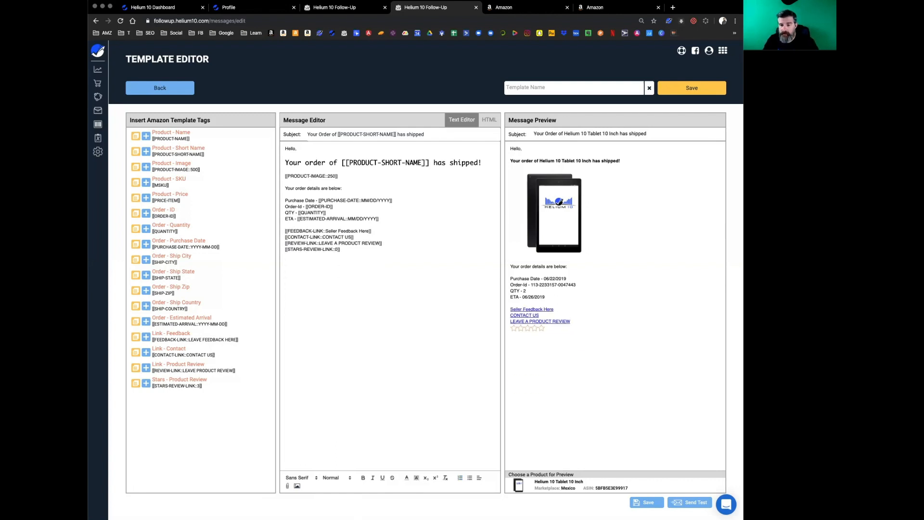
{"action": "scroll", "scroll_direction": "down", "scroll_amount": 3}
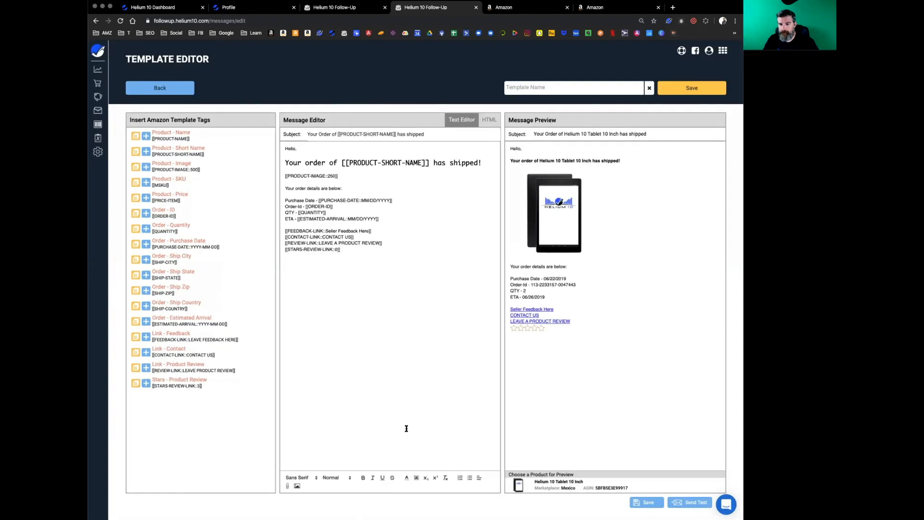
{"action": "mouse_move", "coordinate": [514, 369]}
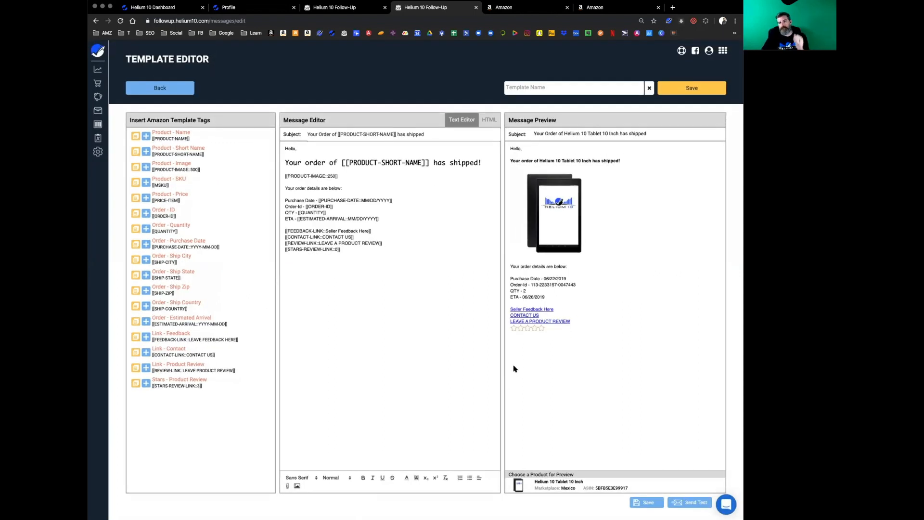
Step: Attach the uploaded 3-Skills-Every-Marketin… PDF to the shipped-order message below the review links
{"action": "left_click", "coordinate": [387, 416]}
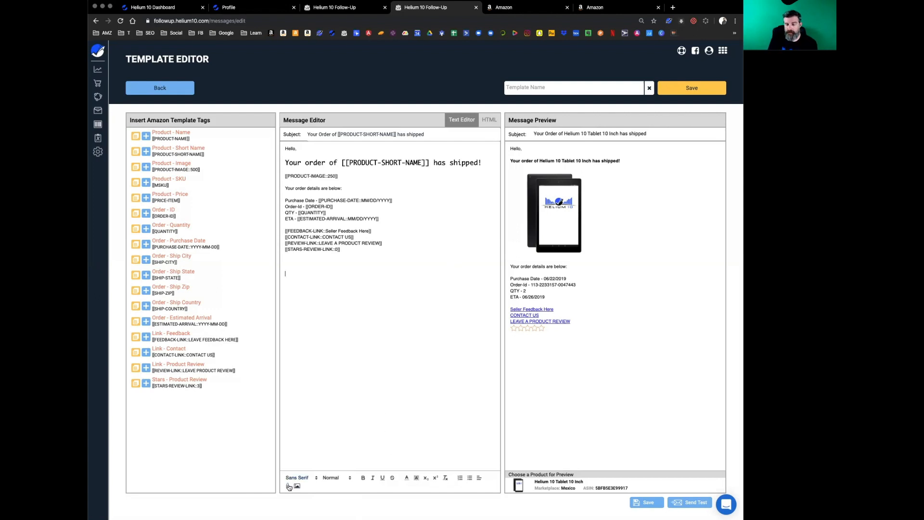
{"action": "left_click", "coordinate": [297, 486]}
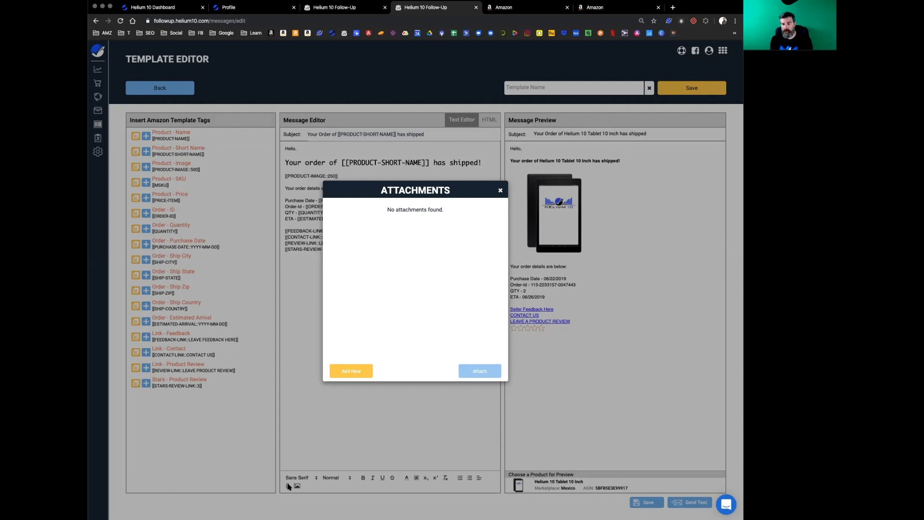
{"action": "mouse_move", "coordinate": [295, 355]}
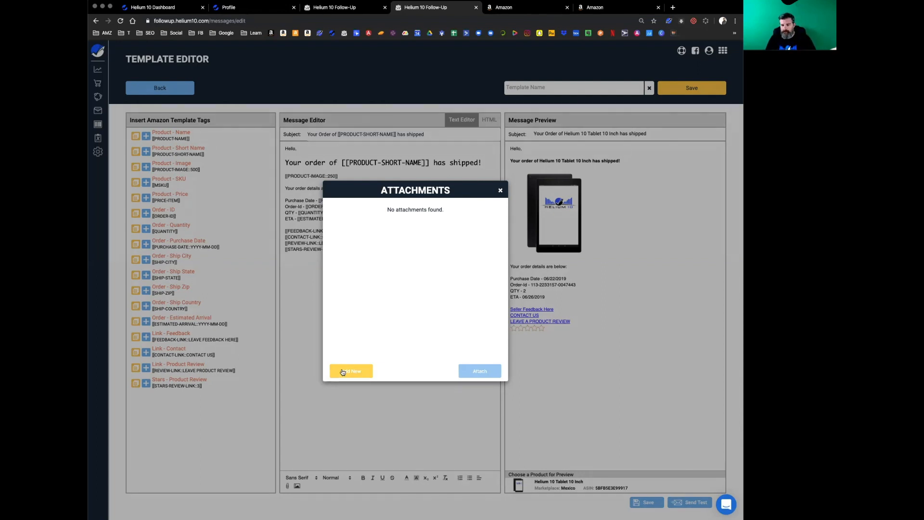
{"action": "mouse_move", "coordinate": [393, 360]}
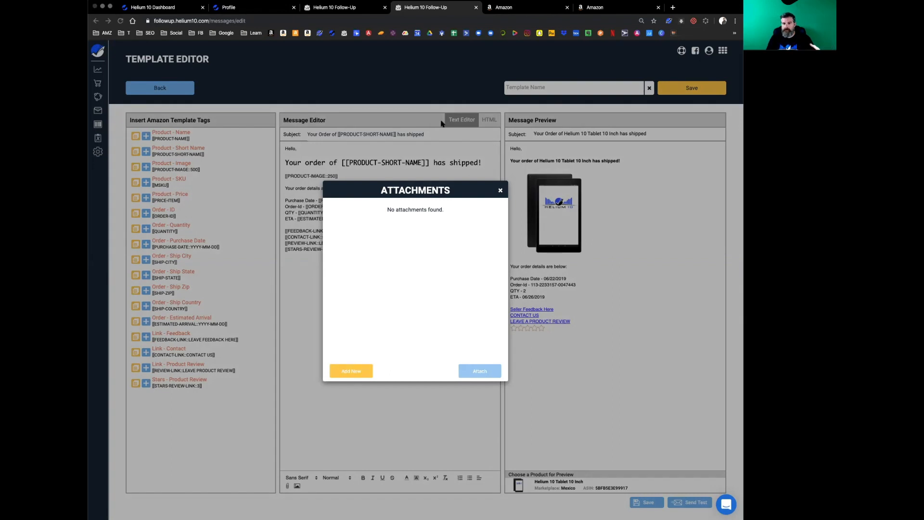
{"action": "mouse_move", "coordinate": [247, 72]}
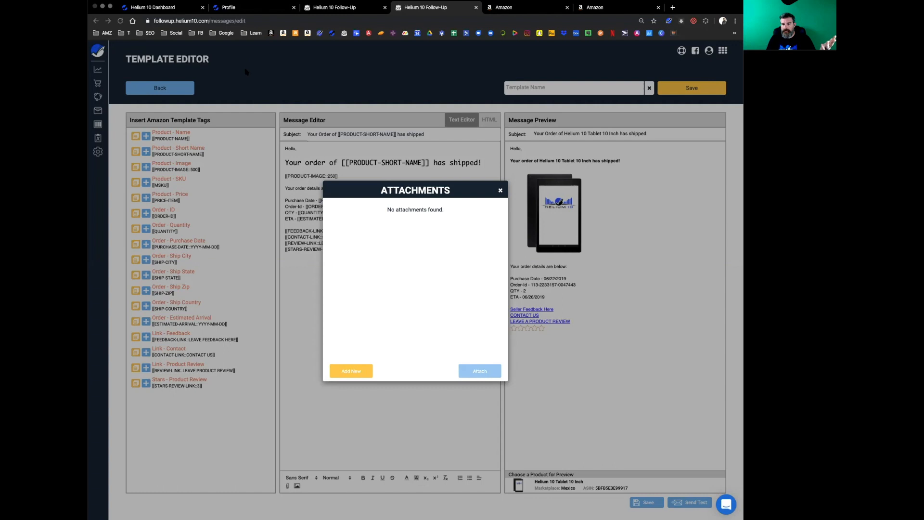
{"action": "mouse_move", "coordinate": [668, 319]}
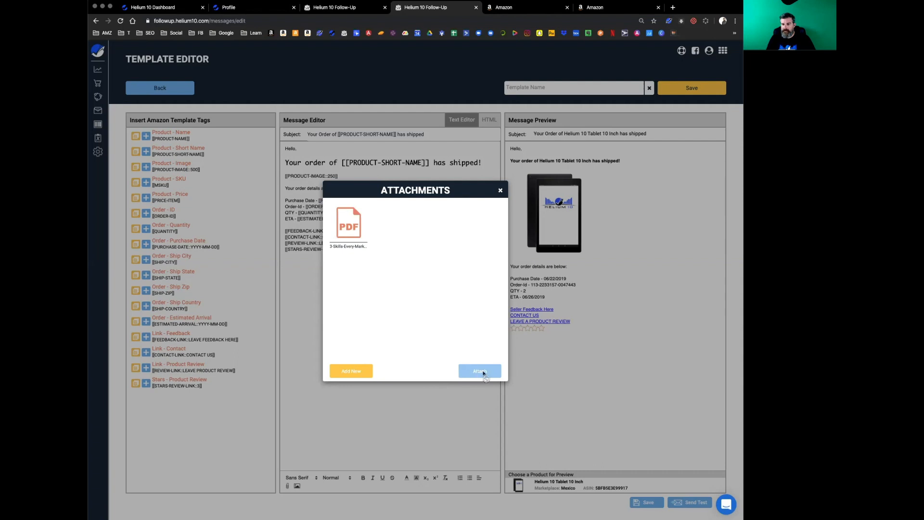
{"action": "left_click", "coordinate": [348, 224]}
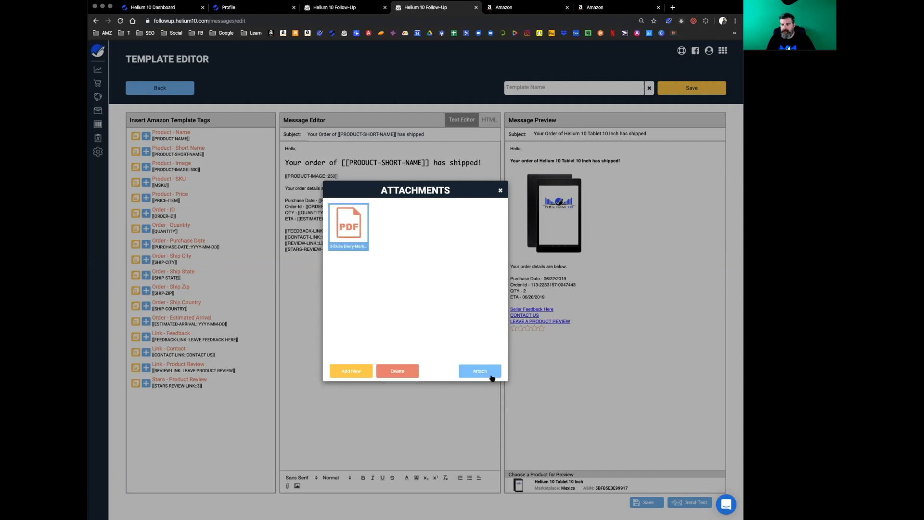
{"action": "left_click", "coordinate": [480, 371]}
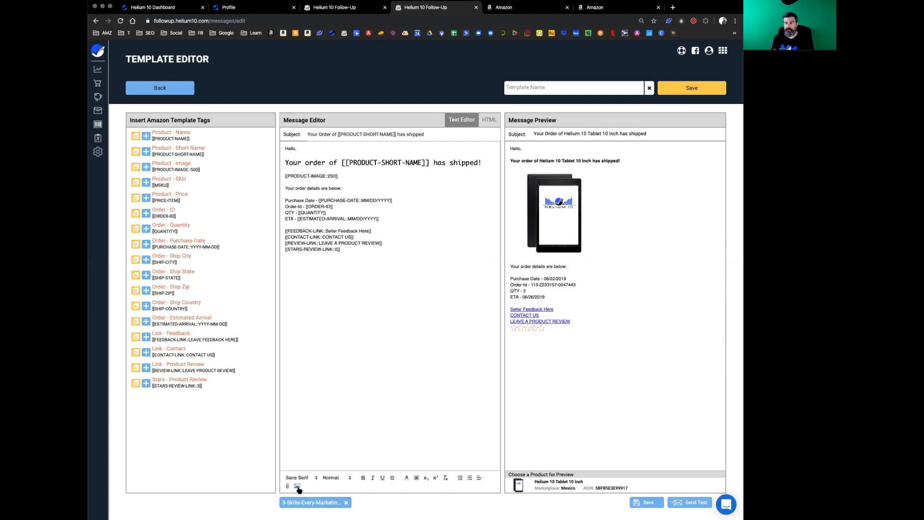
Step: Insert the Helium 10 logo, remove the copy at the bottom, and place it as a banner above Hello
{"action": "left_click", "coordinate": [298, 486]}
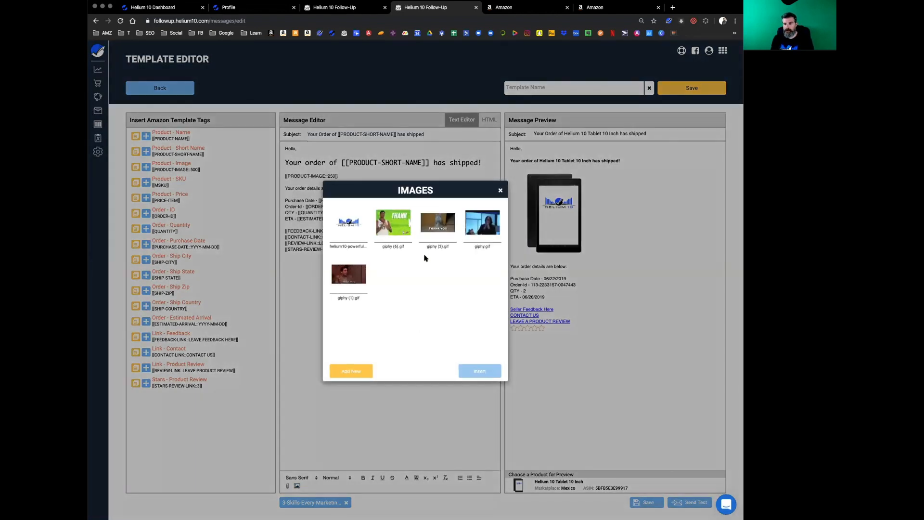
{"action": "left_click", "coordinate": [348, 222]}
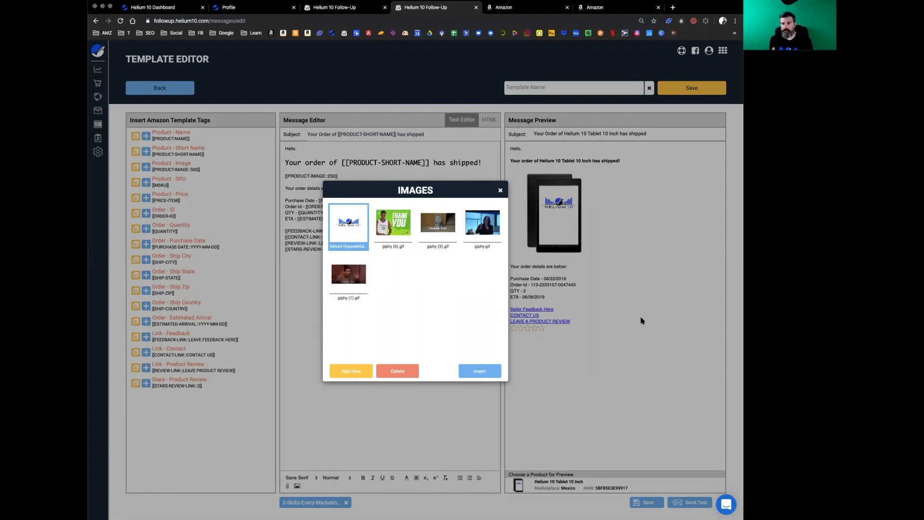
{"action": "mouse_move", "coordinate": [405, 338]}
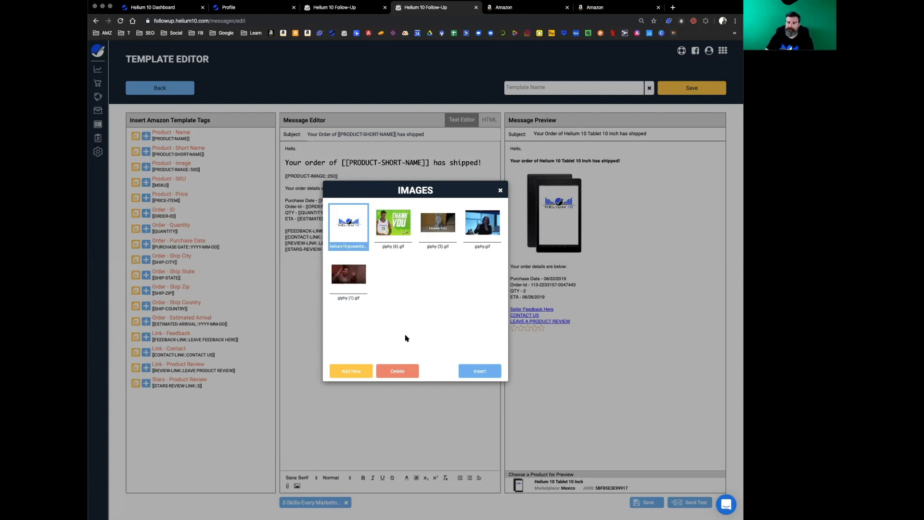
{"action": "left_click", "coordinate": [479, 371]}
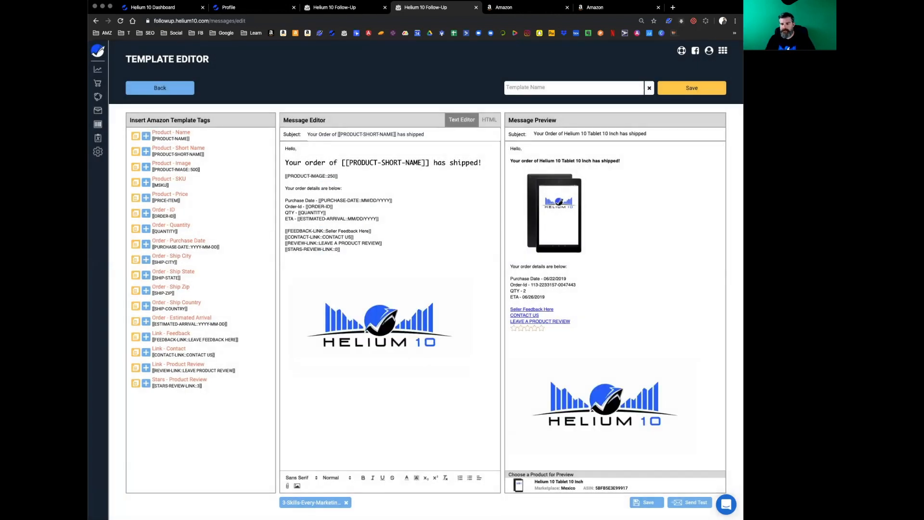
{"action": "left_click", "coordinate": [379, 324]}
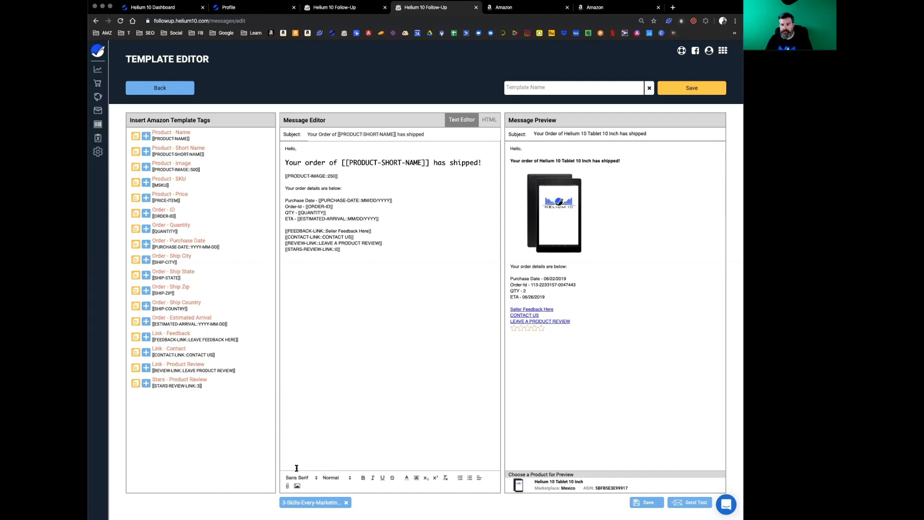
{"action": "left_click", "coordinate": [297, 485]}
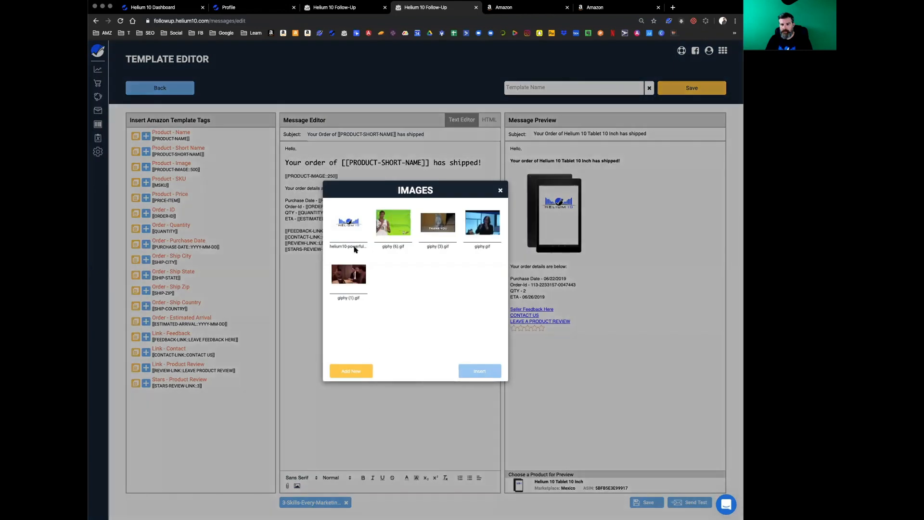
{"action": "left_click", "coordinate": [479, 370]}
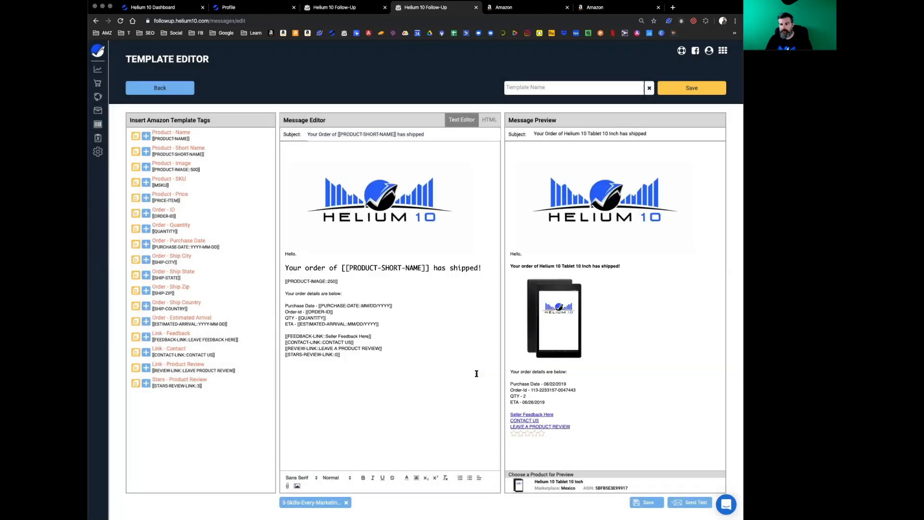
Step: Select the banner logo and bring up the image library for another picture
{"action": "left_click", "coordinate": [379, 200]}
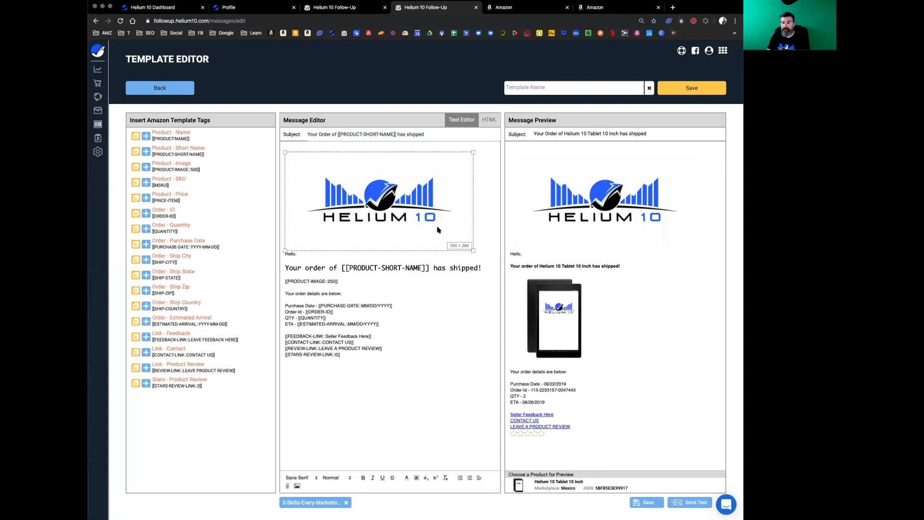
{"action": "mouse_move", "coordinate": [473, 250]}
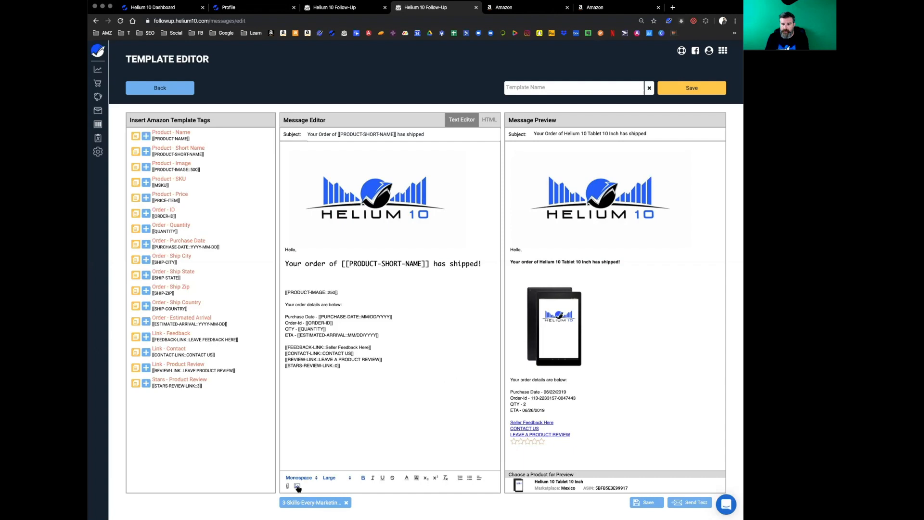
{"action": "left_click", "coordinate": [296, 486]}
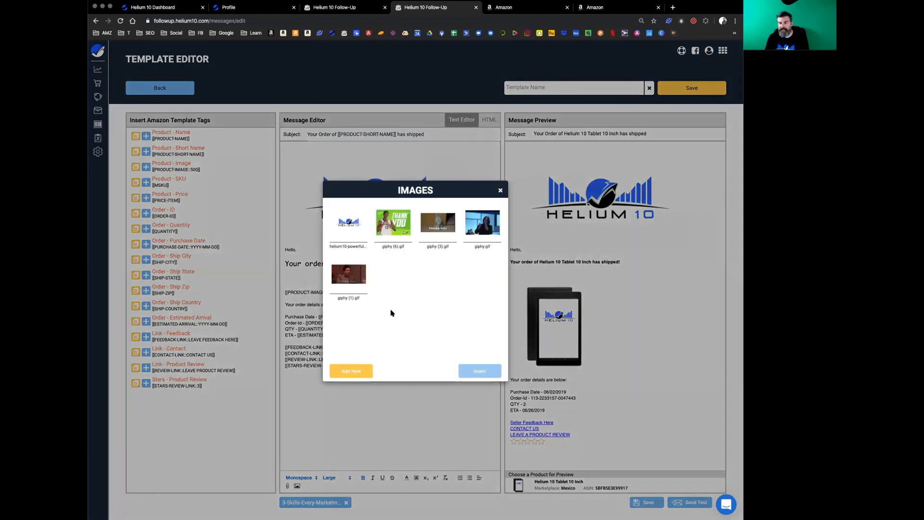
Step: Insert the basketball Thank You GIF, then the cat Thank You GIF, and delete the first one
{"action": "left_click", "coordinate": [393, 222]}
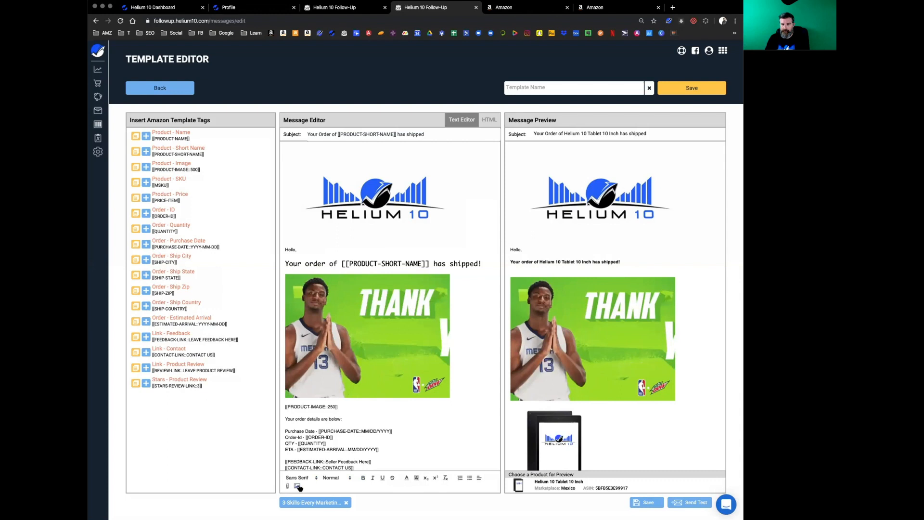
{"action": "left_click", "coordinate": [298, 485]}
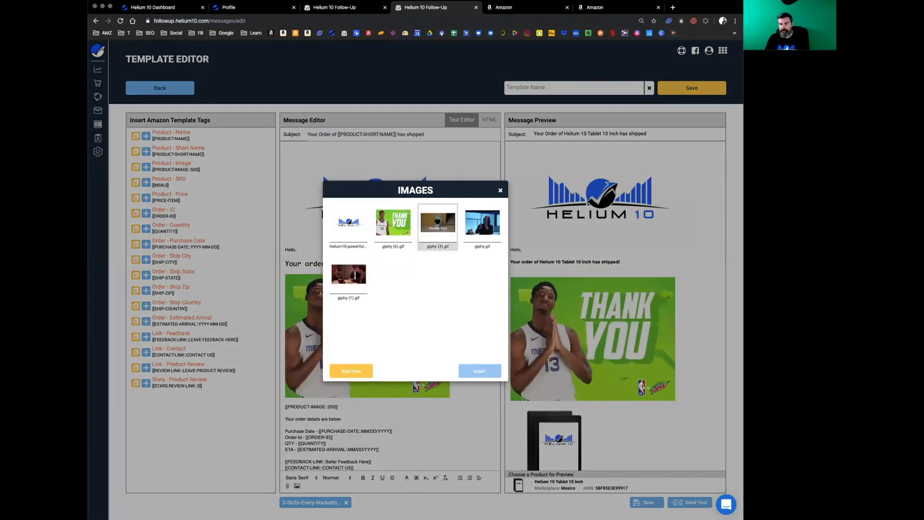
{"action": "left_click", "coordinate": [479, 371]}
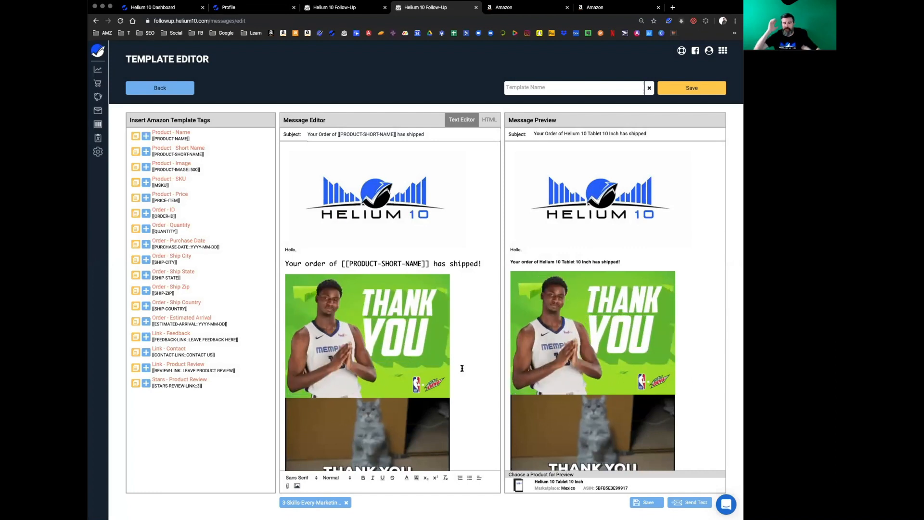
{"action": "scroll", "scroll_direction": "down", "scroll_amount": 3}
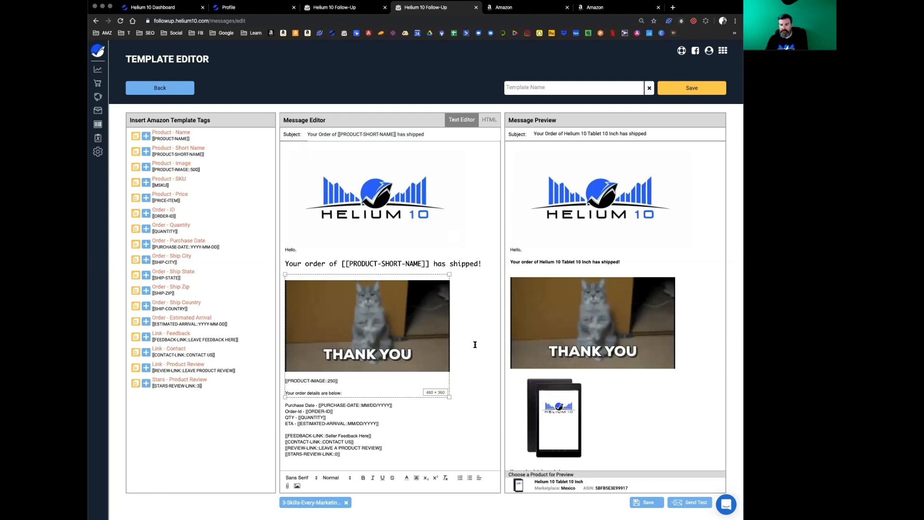
{"action": "left_click", "coordinate": [375, 197]}
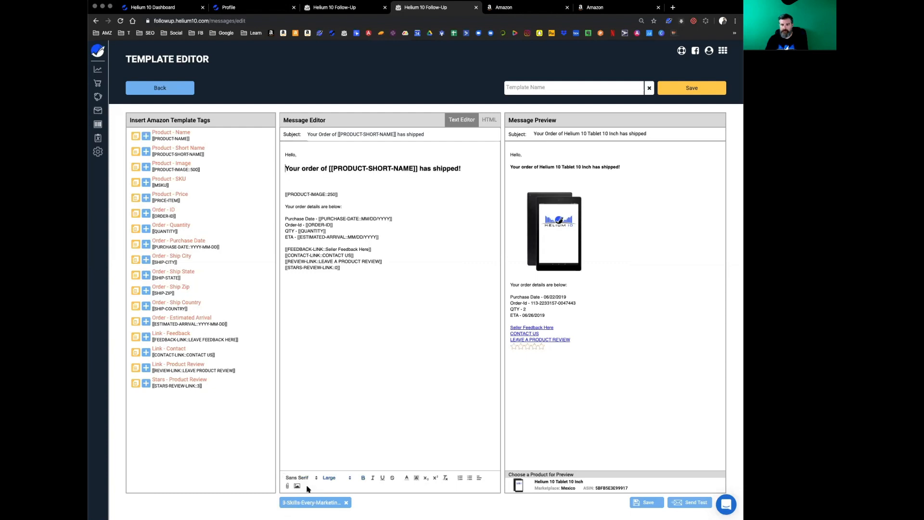
Step: Save the shipped-order email as a new template and return to the templates list
{"action": "left_click", "coordinate": [332, 477]}
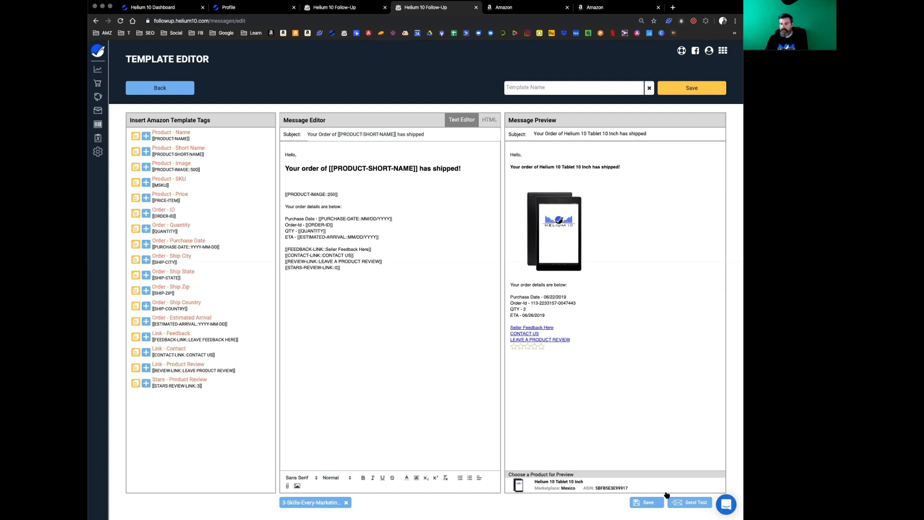
{"action": "mouse_move", "coordinate": [676, 394]}
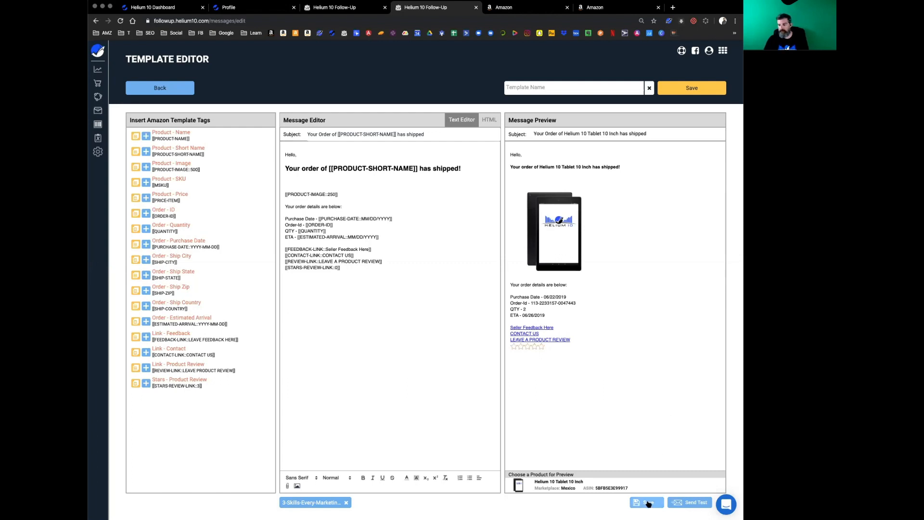
{"action": "left_click", "coordinate": [159, 88]}
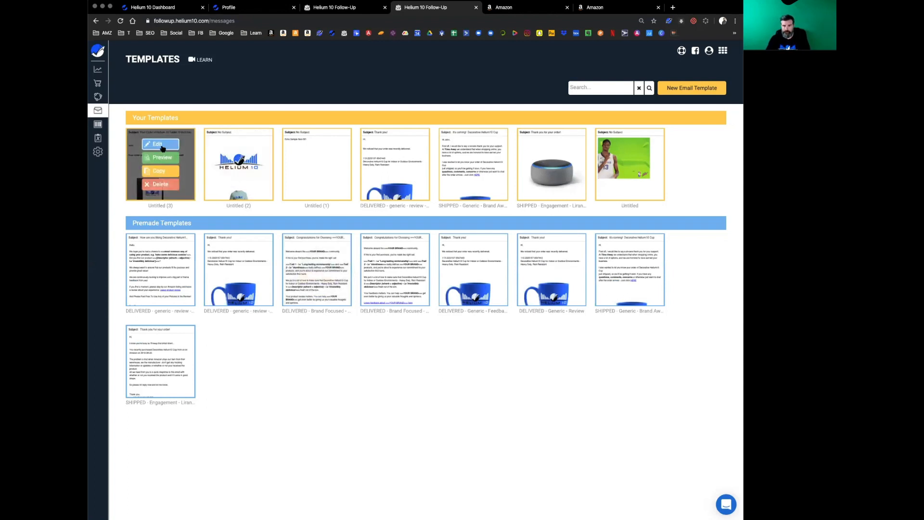
Step: Reopen the Untitled (3) template for editing and start a Send Test with the recipient email filled in
{"action": "left_click", "coordinate": [157, 144]}
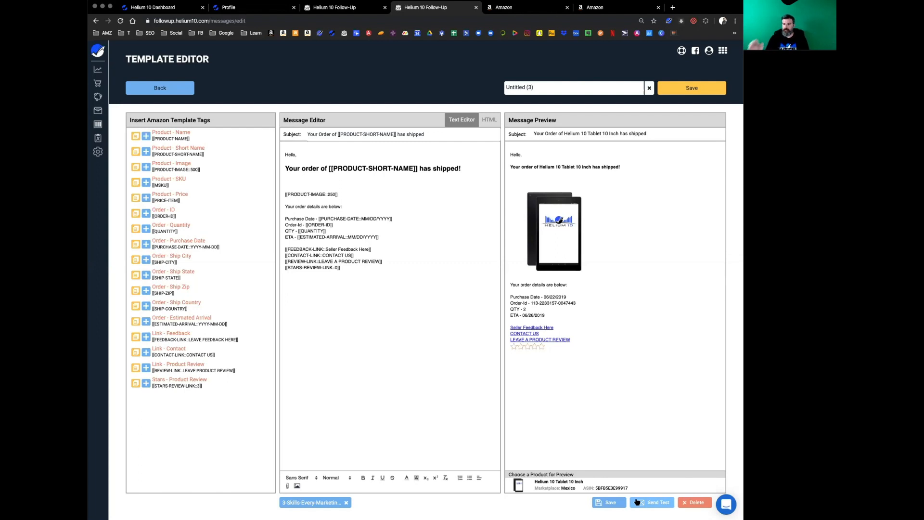
{"action": "left_click", "coordinate": [659, 502]}
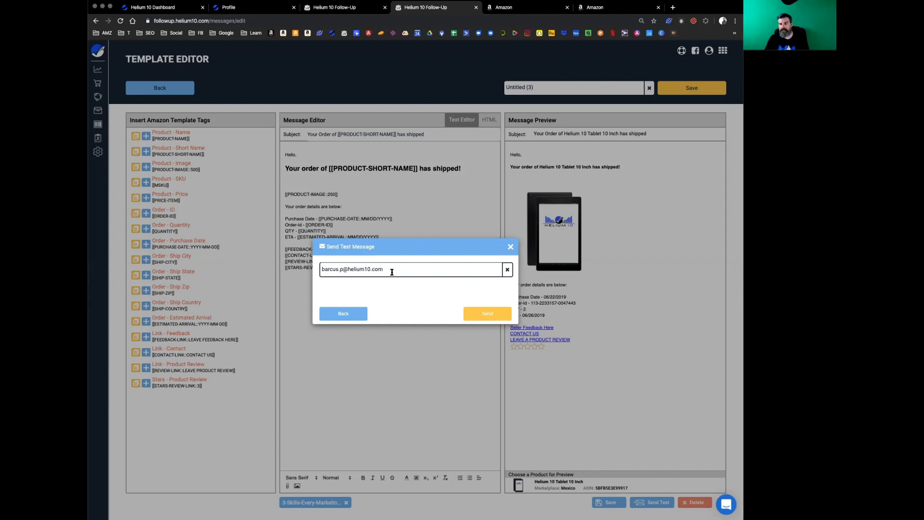
{"action": "mouse_move", "coordinate": [507, 270]}
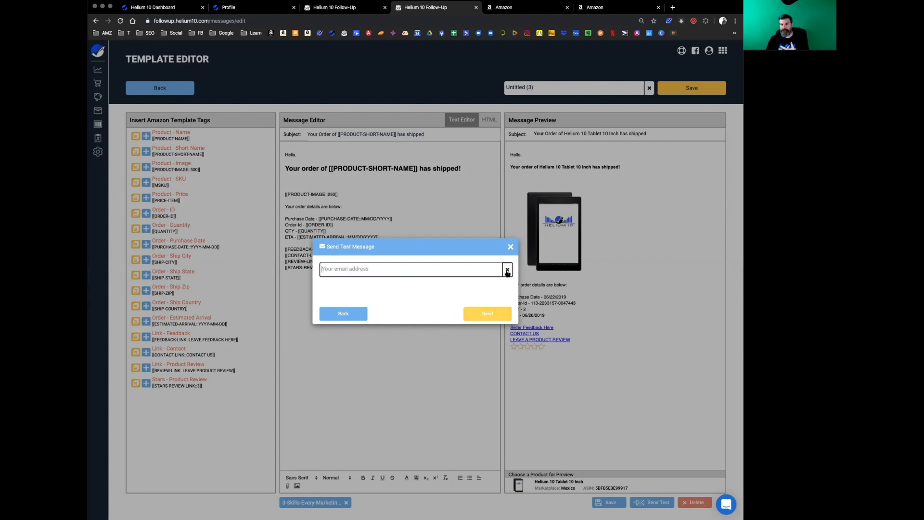
{"action": "left_click", "coordinate": [509, 247]}
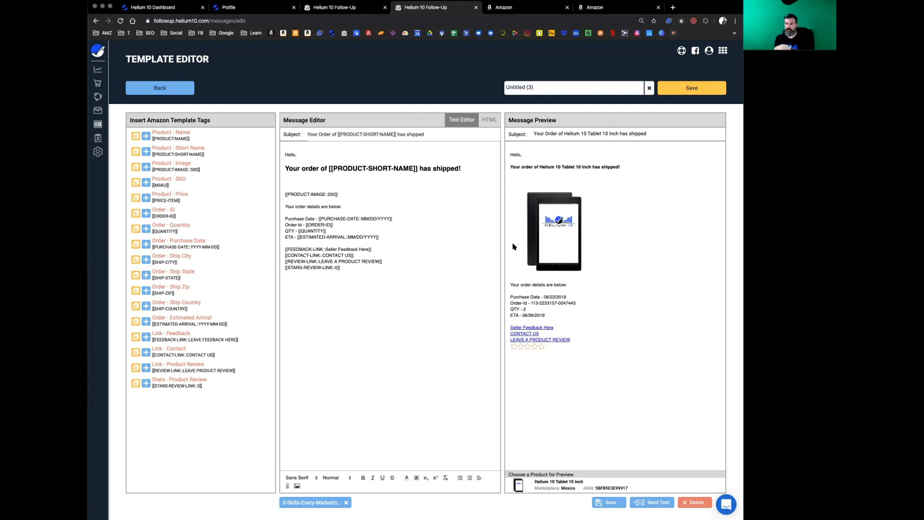
{"action": "mouse_move", "coordinate": [530, 360]}
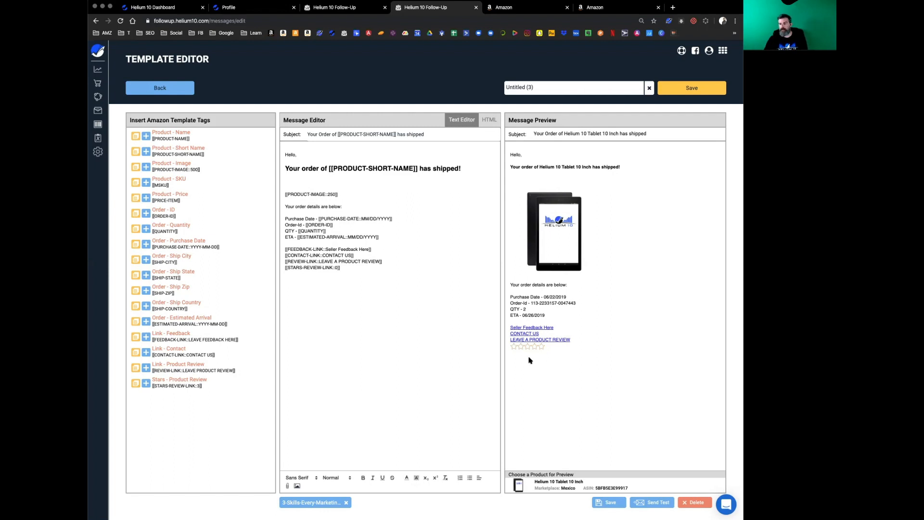
{"action": "mouse_move", "coordinate": [531, 329]}
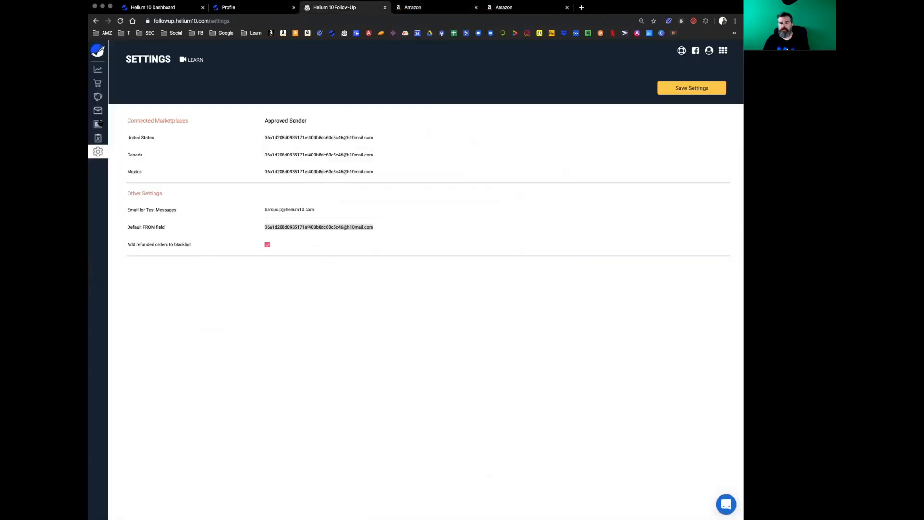
Step: Return to Templates, reopen Untitled (3), and switch to the Amazon sign-in tab opened by the Seller Feedback link
{"action": "left_click", "coordinate": [99, 109]}
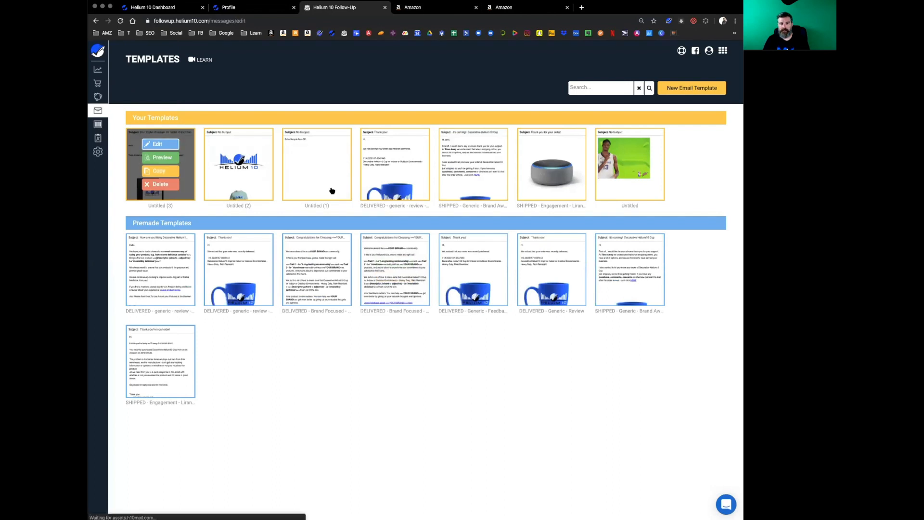
{"action": "left_click", "coordinate": [157, 143]}
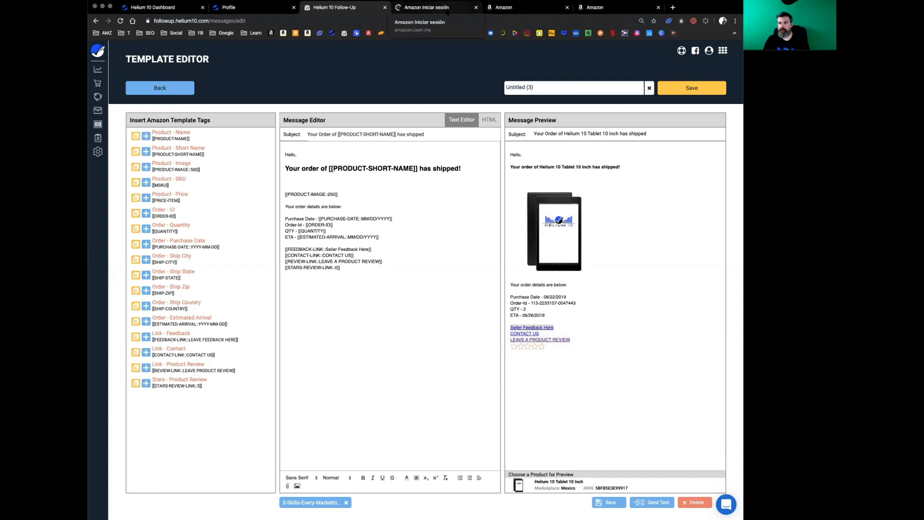
{"action": "left_click", "coordinate": [436, 6]}
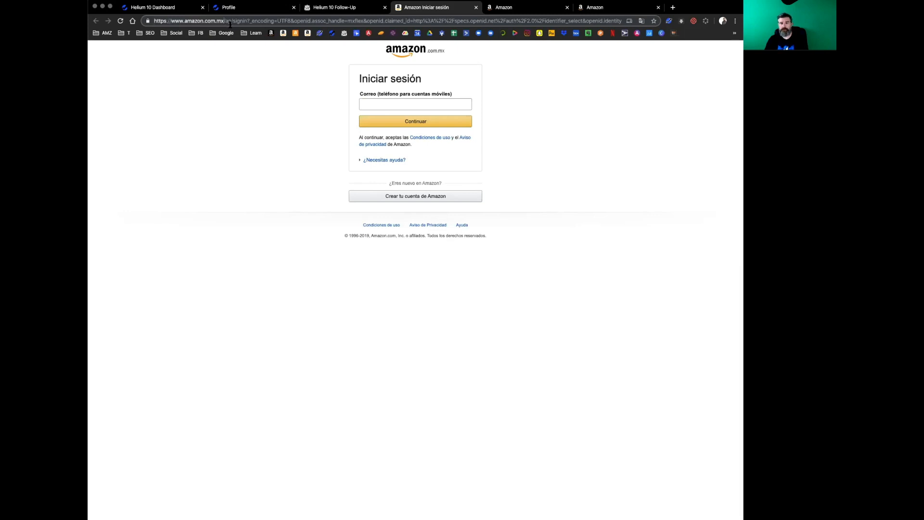
Step: Close the Amazon sign-in tab, return to the Helium 10 editor and clear the template name
{"action": "left_click", "coordinate": [353, 20]}
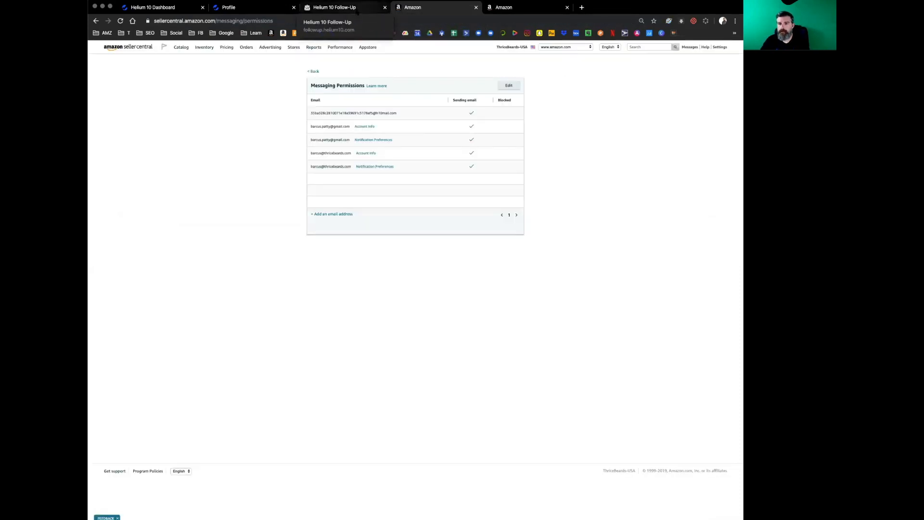
{"action": "left_click", "coordinate": [334, 7]}
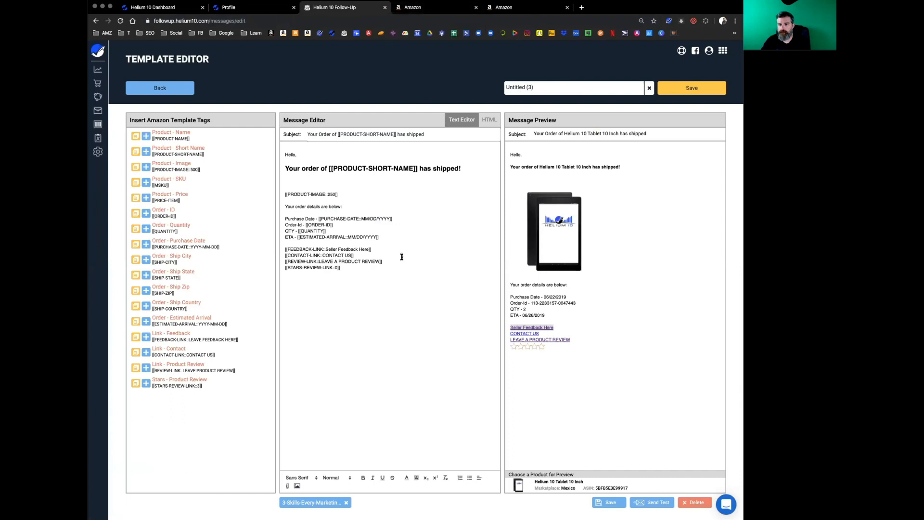
{"action": "mouse_move", "coordinate": [513, 340]}
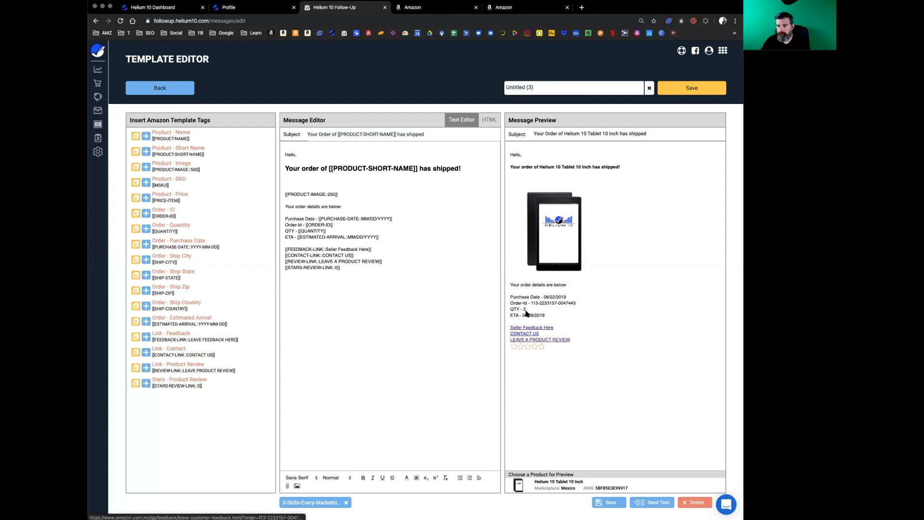
{"action": "left_click", "coordinate": [556, 87]}
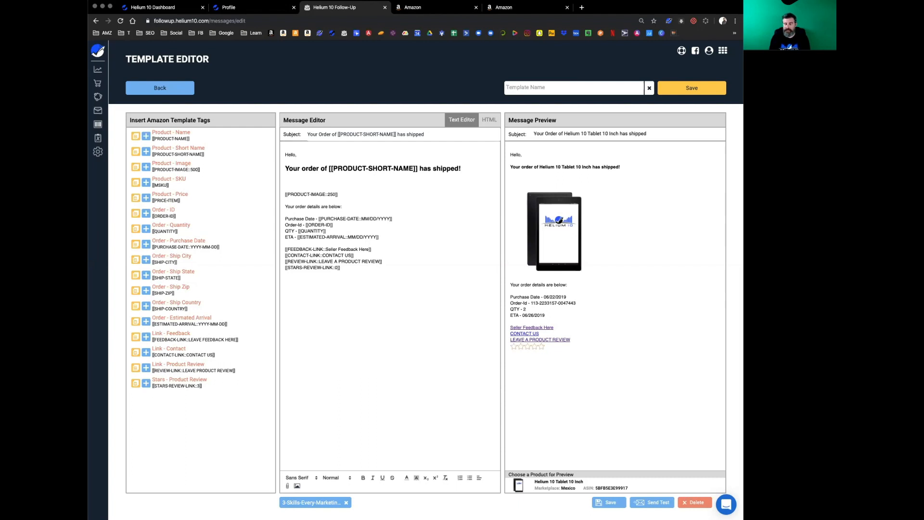
Step: Name the template 'Template - Shipped' and save it to the templates list
{"action": "type", "text": "TEmplate - Shipped"}
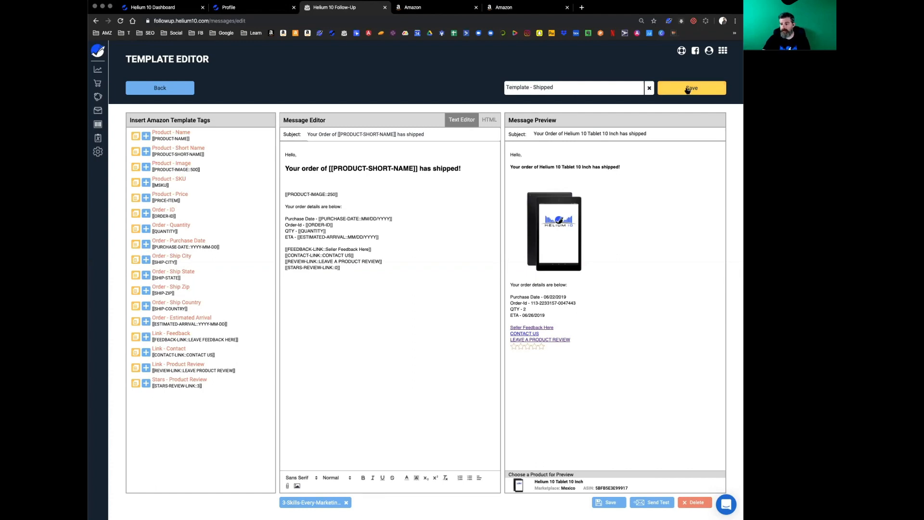
{"action": "left_click", "coordinate": [691, 88]}
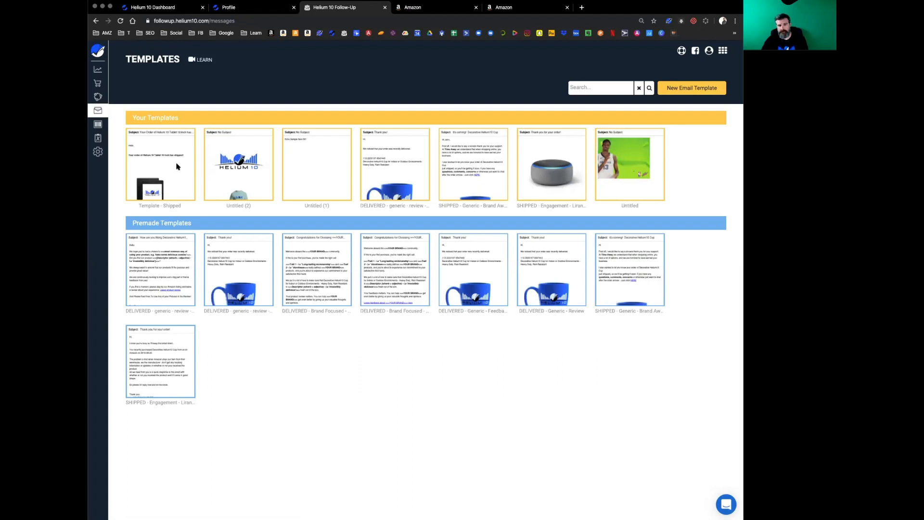
{"action": "left_click", "coordinate": [160, 165]}
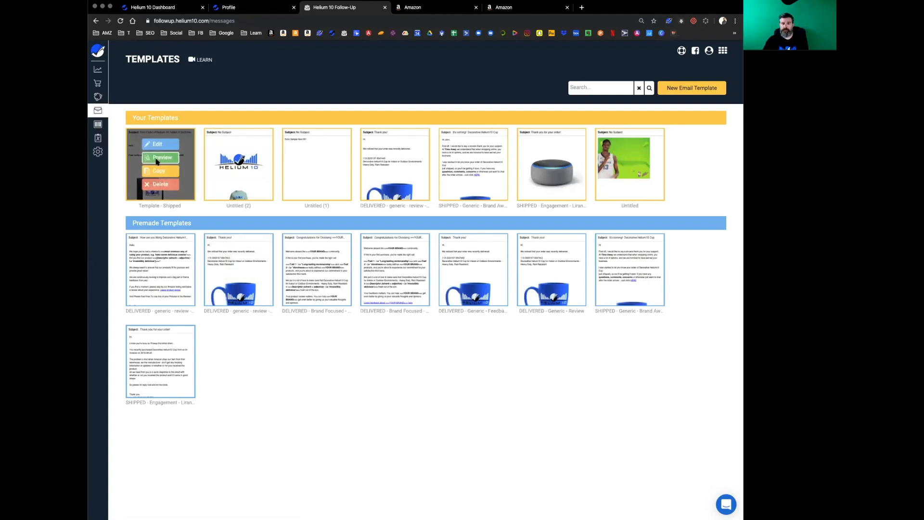
{"action": "left_click", "coordinate": [162, 157]}
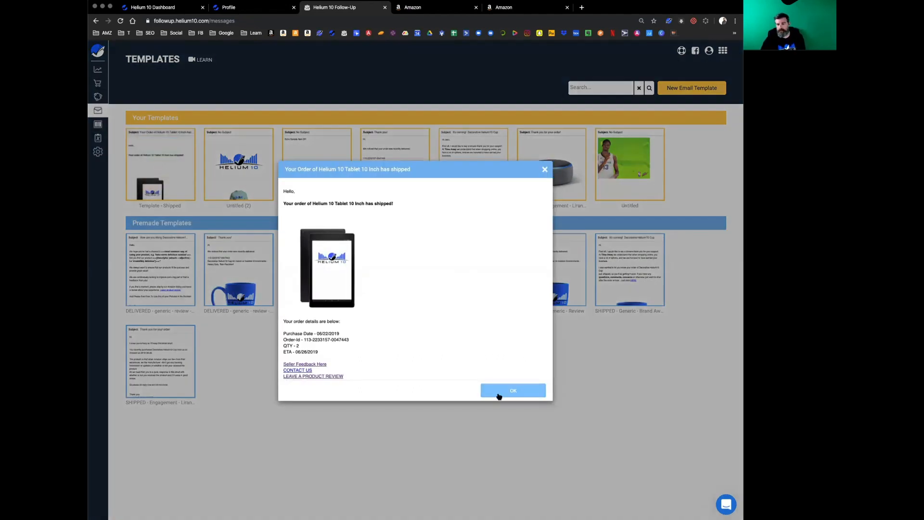
{"action": "left_click", "coordinate": [512, 390]}
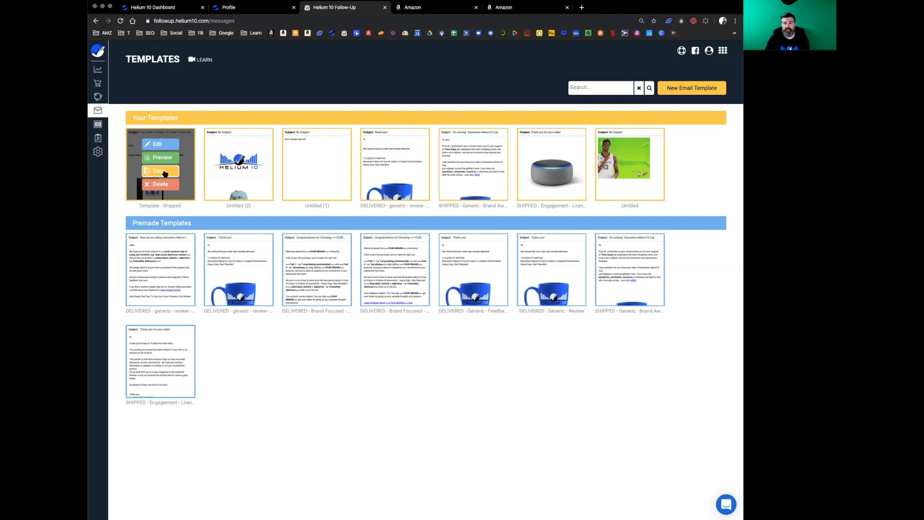
Step: Copy 'Template - Shipped' and name the duplicate 'Template 2 - Shipped'
{"action": "left_click", "coordinate": [158, 171]}
{"action": "type", "text": "Tempalte"}
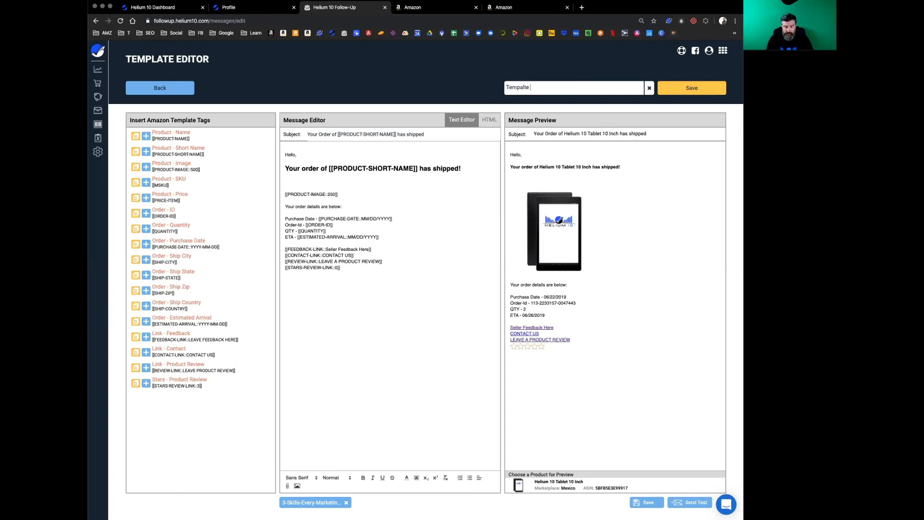
{"action": "type", "text": "2 - Shipped"}
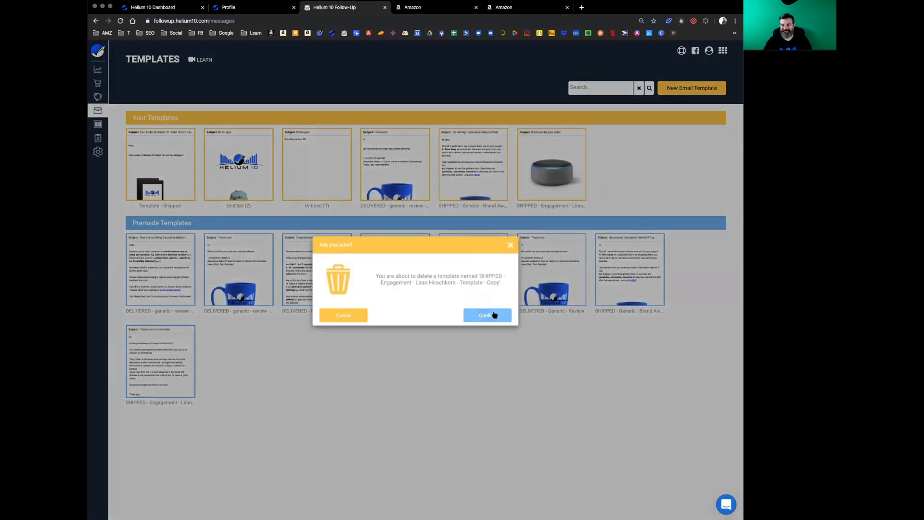
Step: Confirm deleting the 'SHIPPED - Engagement' copy, which fails with a 422 automation-in-use error
{"action": "left_click", "coordinate": [487, 314]}
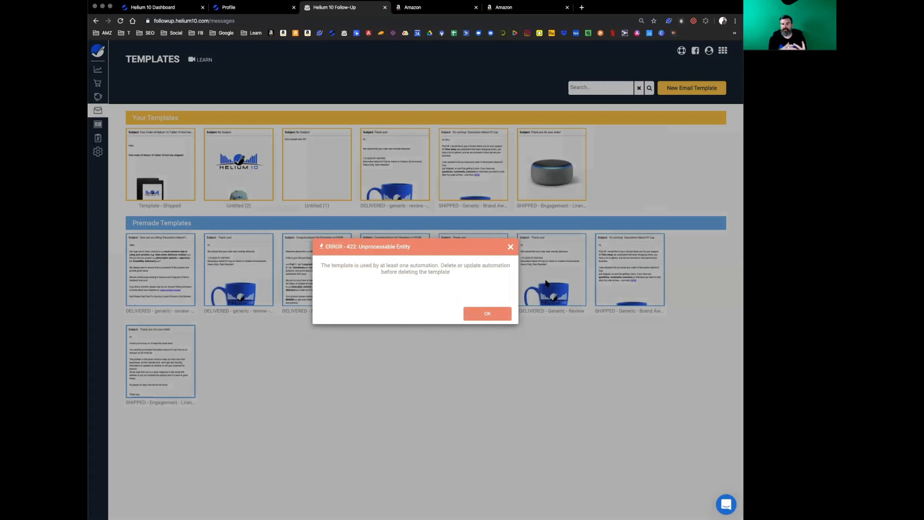